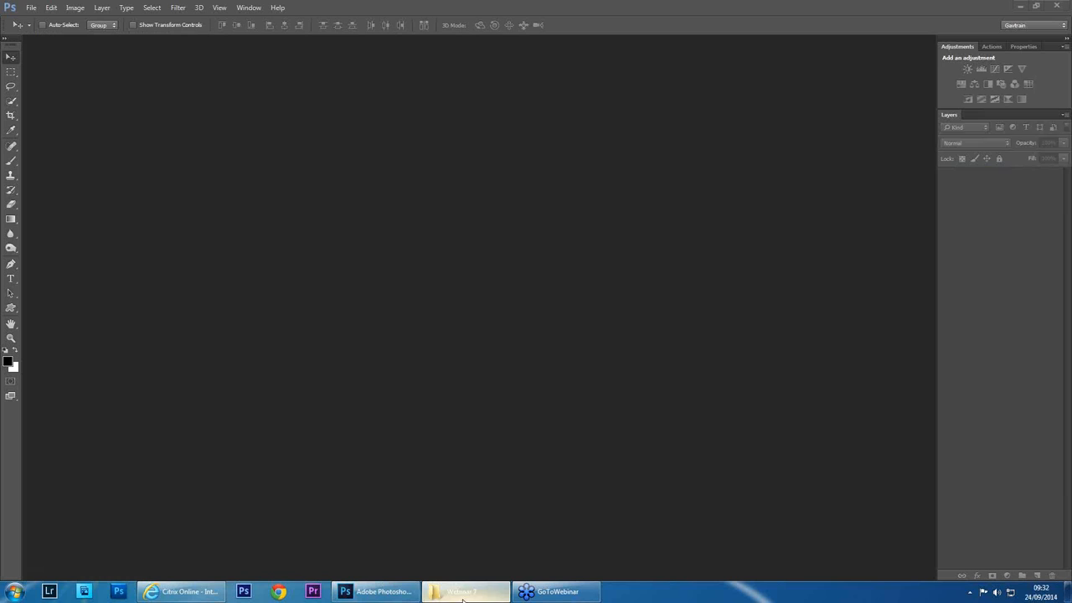
Bring the Webinar 7 folder window to the front from the taskbar
left_click(463, 591)
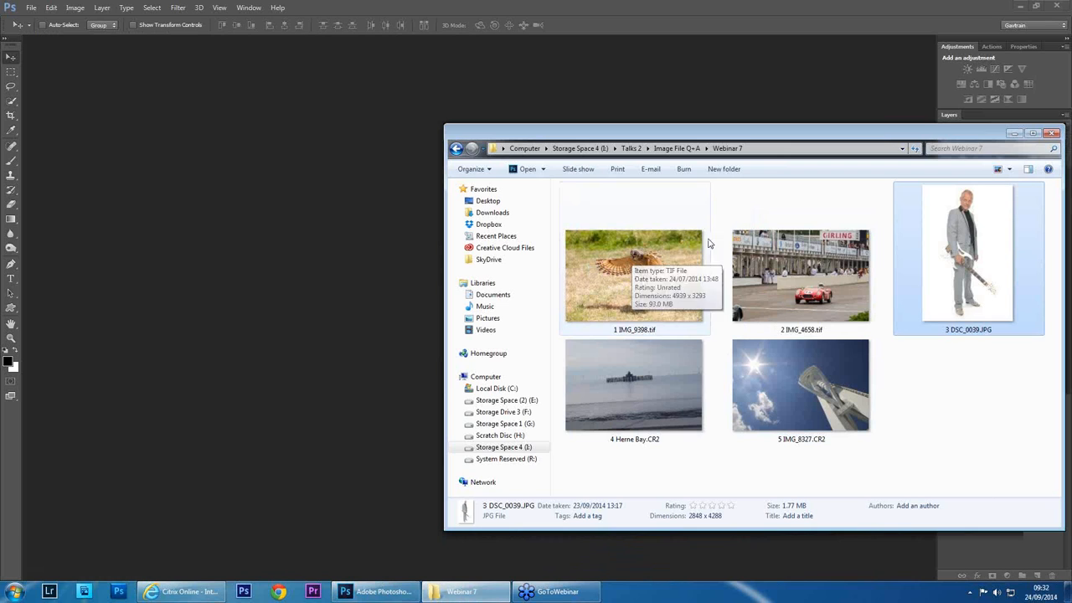
Open the owl photo 1 IMG_9398.tif in Photoshop from Explorer
double_click(634, 276)
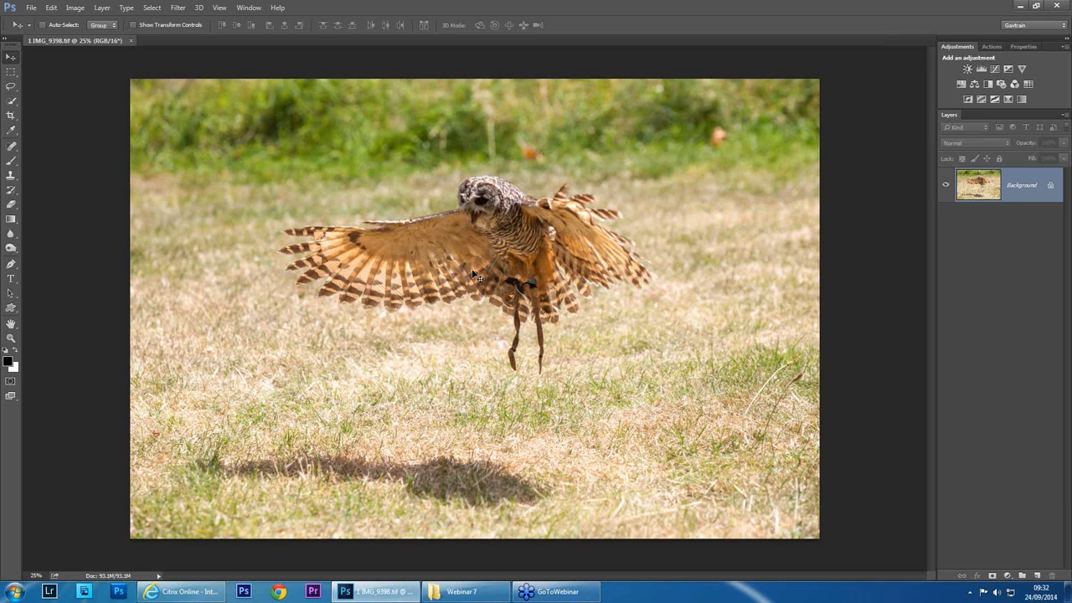
mouse_move(829, 278)
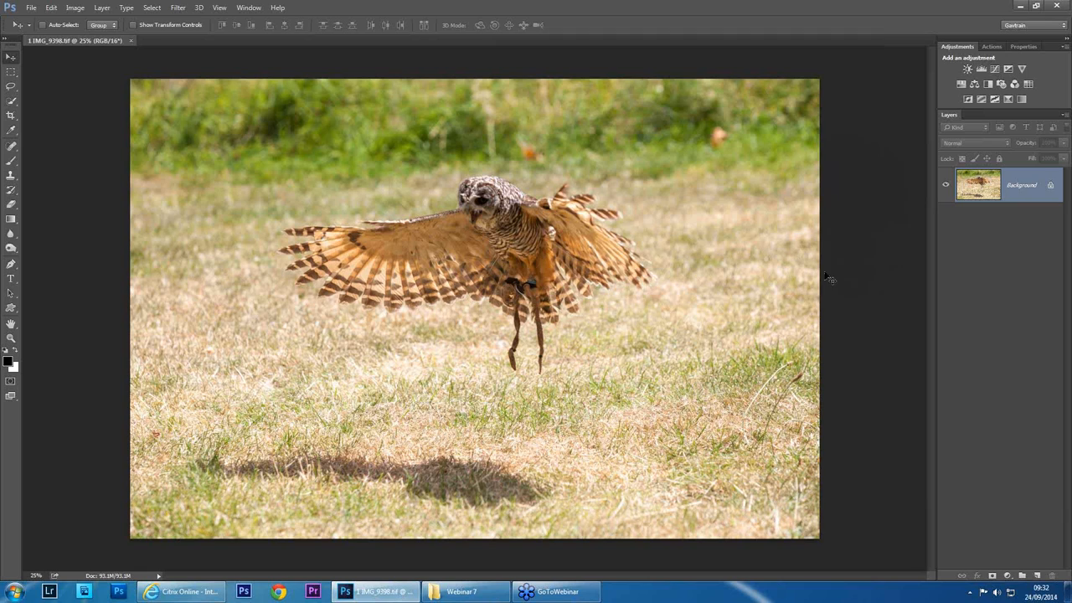
mouse_move(674, 349)
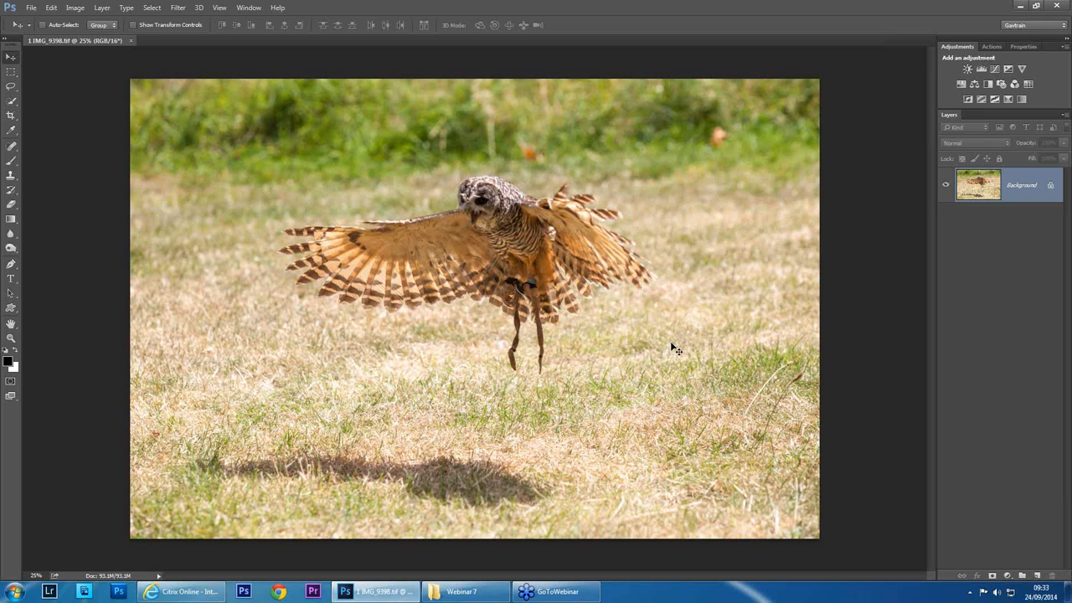
mouse_move(649, 283)
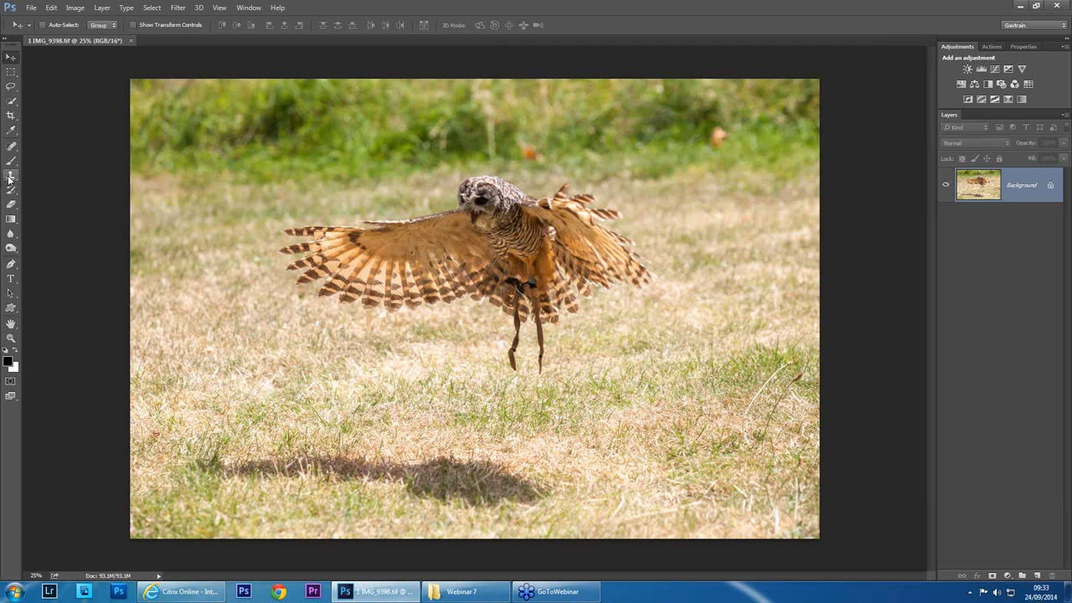
Select the Clone Stamp tool for the owl photo
left_click(11, 176)
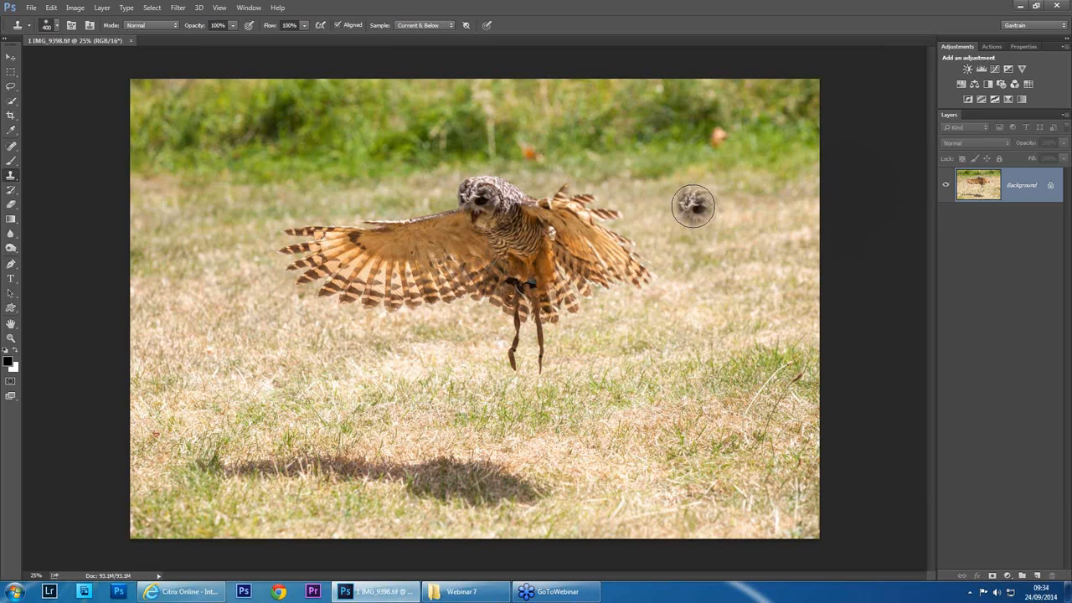
mouse_move(703, 207)
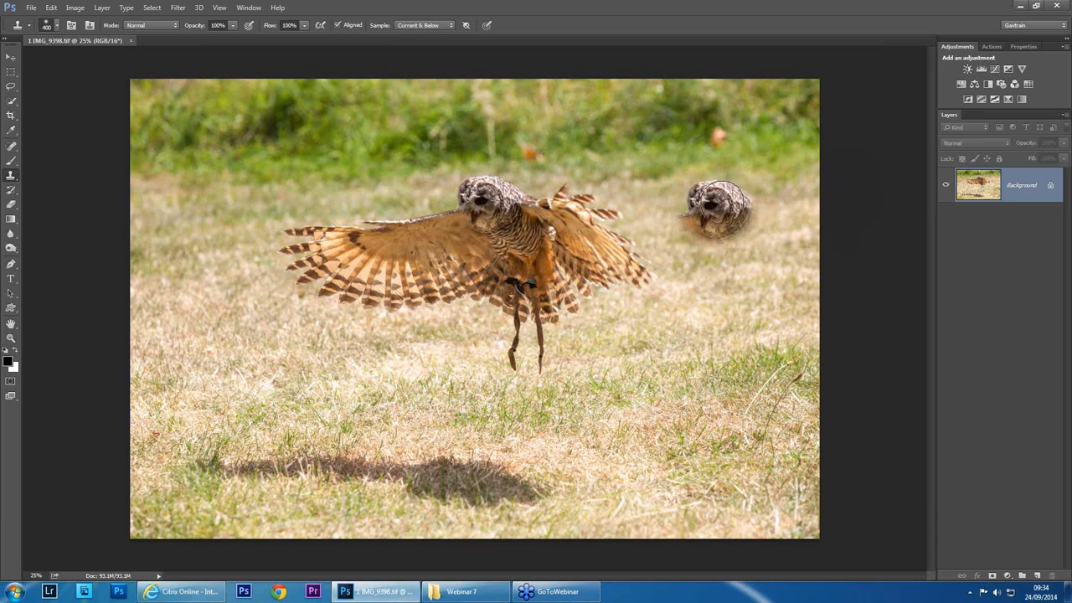
Paint a cloned copy of the owl toward the photo's right edge
left_click_drag(721, 210, 758, 343)
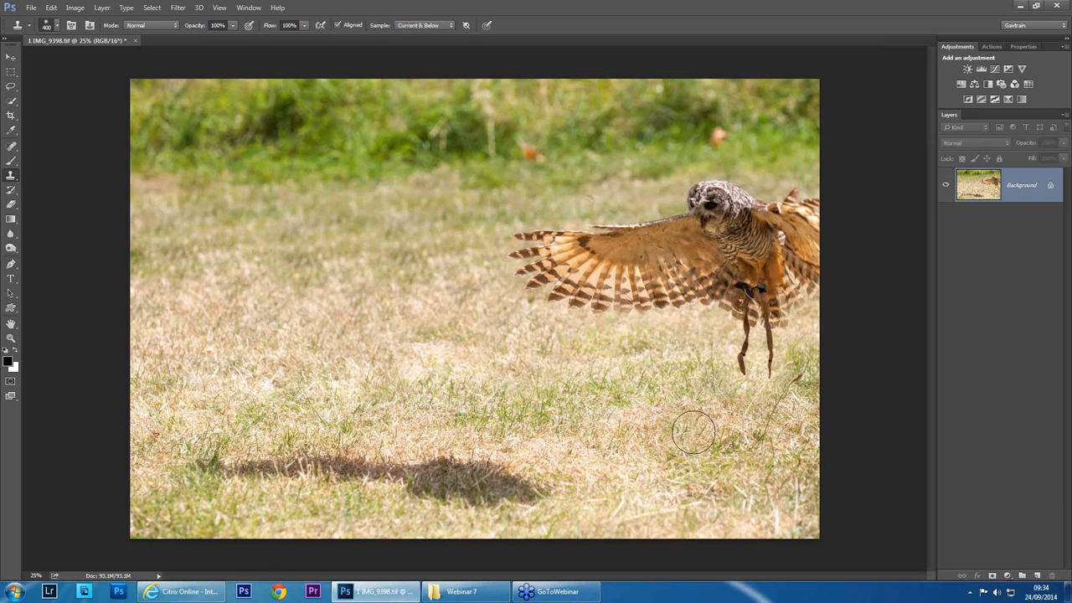
mouse_move(812, 459)
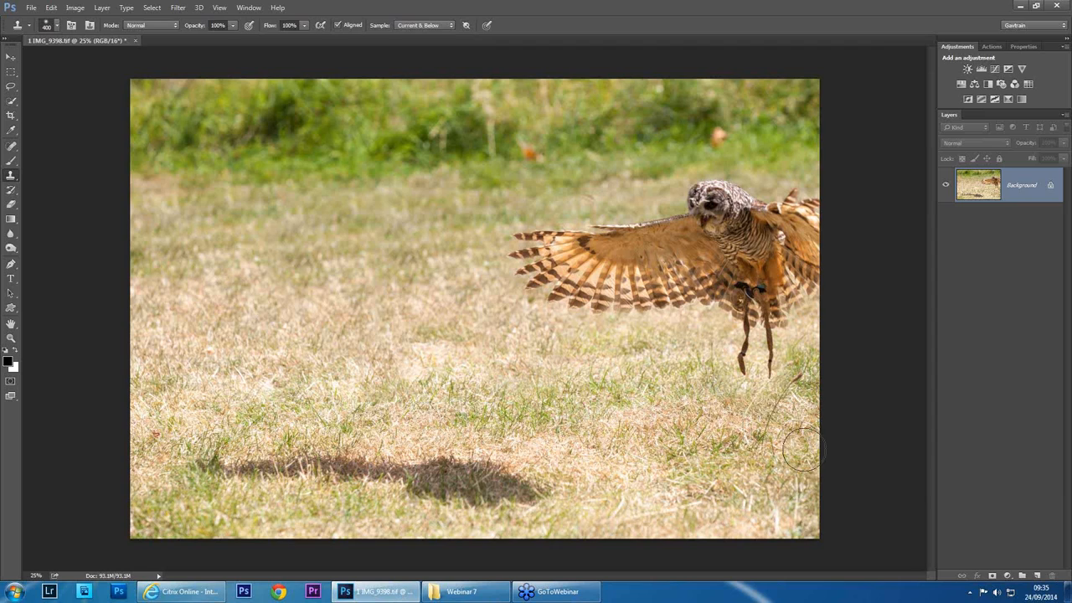
mouse_move(151, 213)
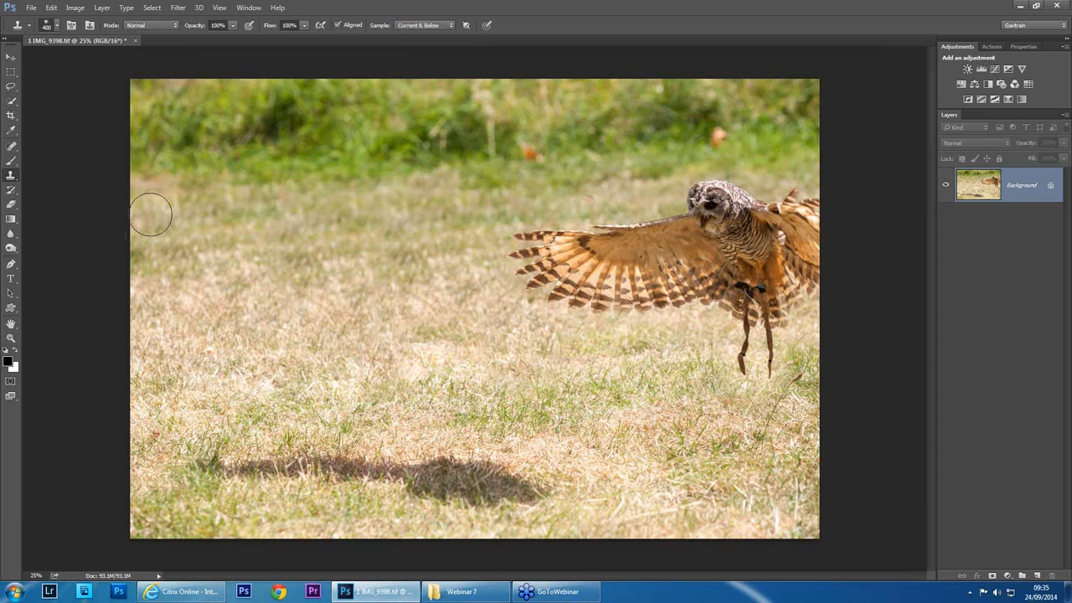
mouse_move(923, 327)
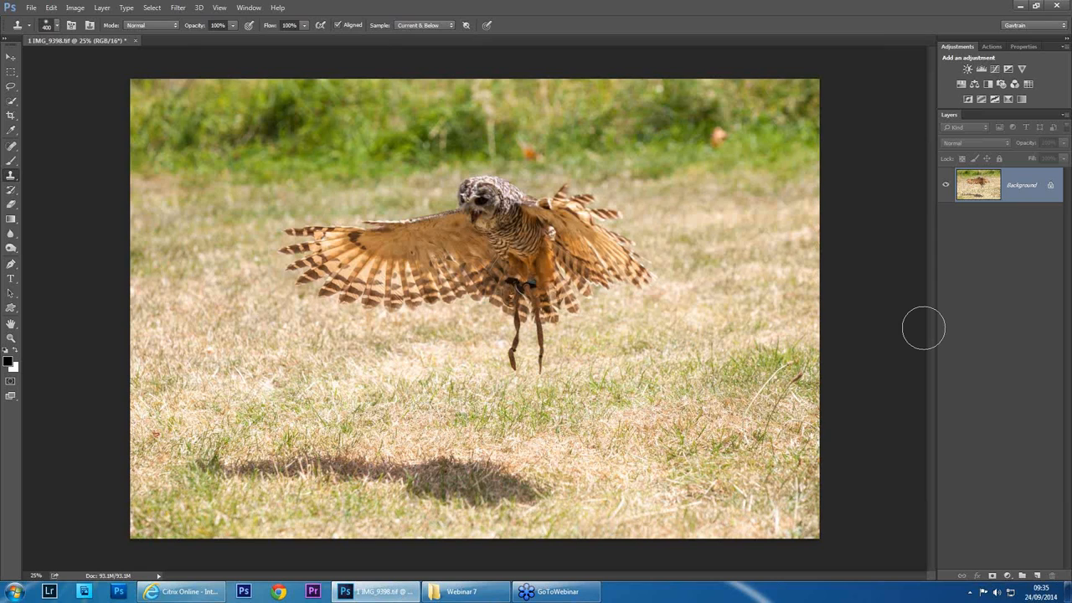
mouse_move(848, 340)
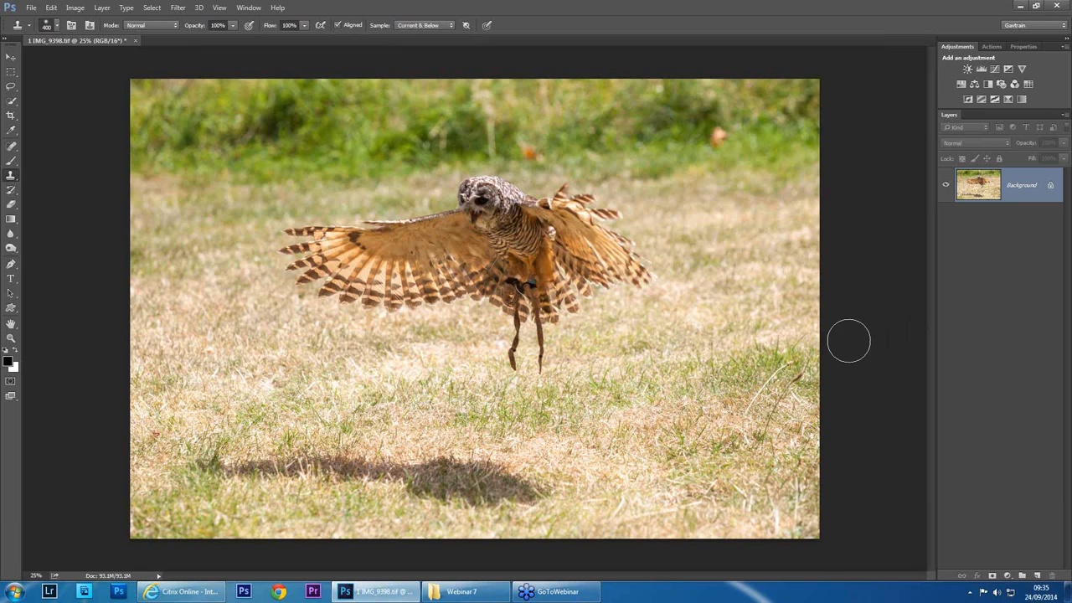
mouse_move(10, 146)
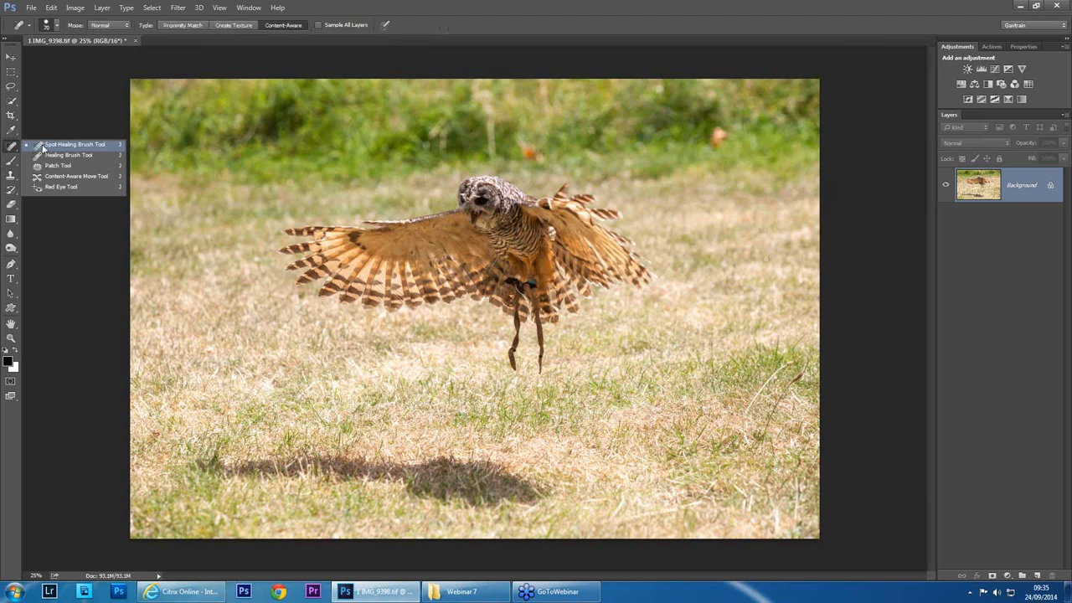
mouse_move(96, 177)
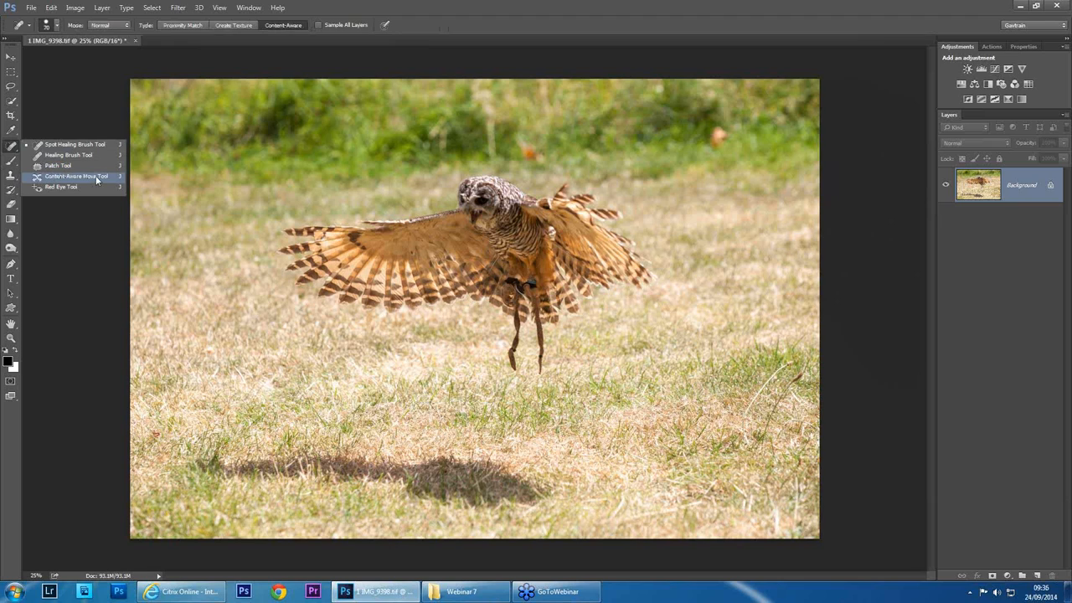
Activate the Content-Aware Move Tool with its Mode set to Move
left_click(76, 176)
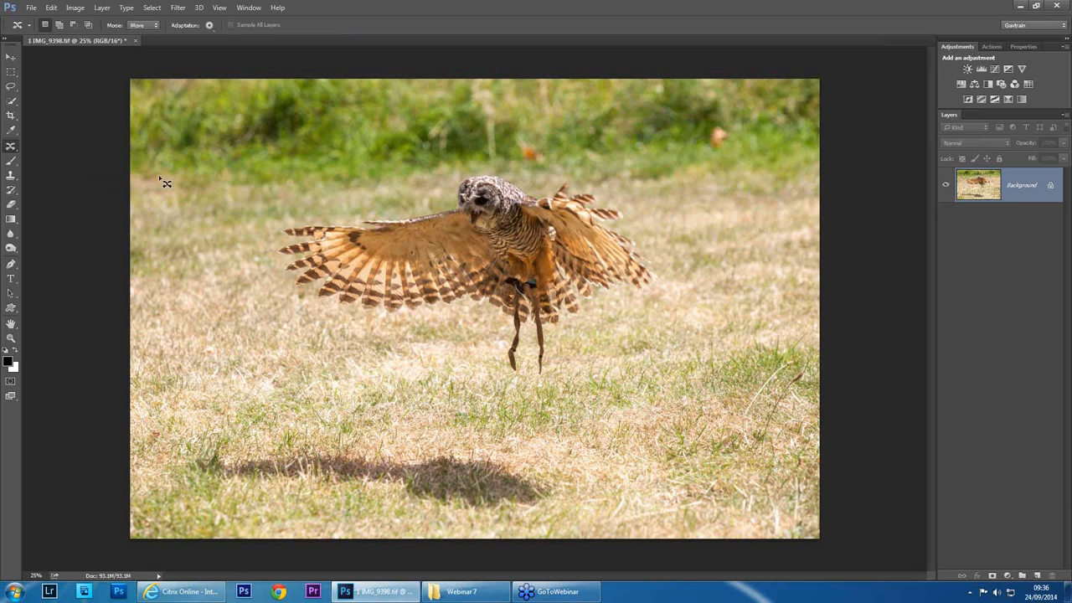
mouse_move(159, 175)
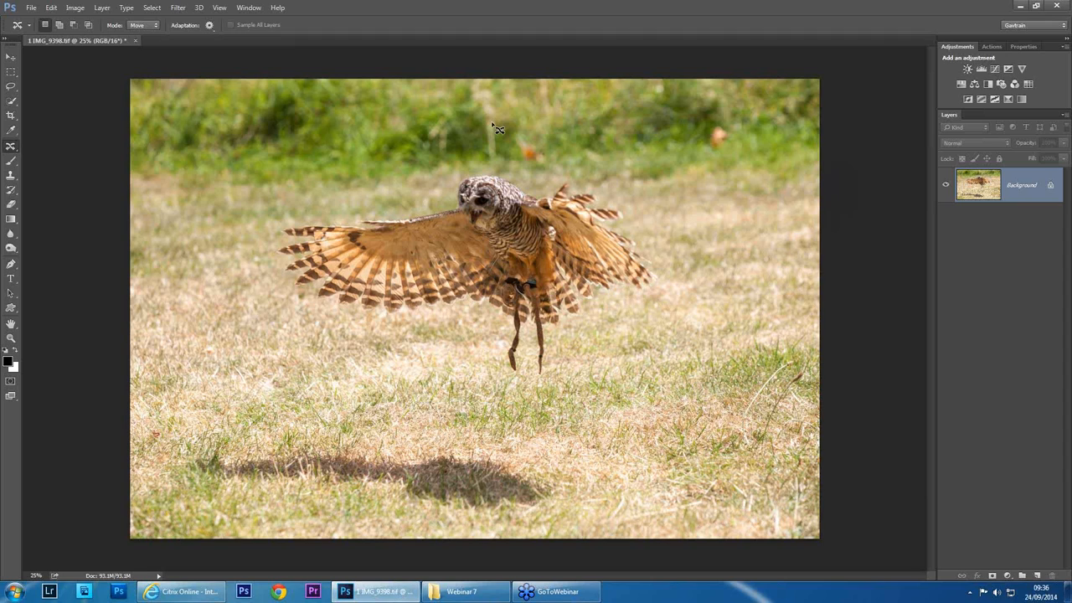
left_click(143, 24)
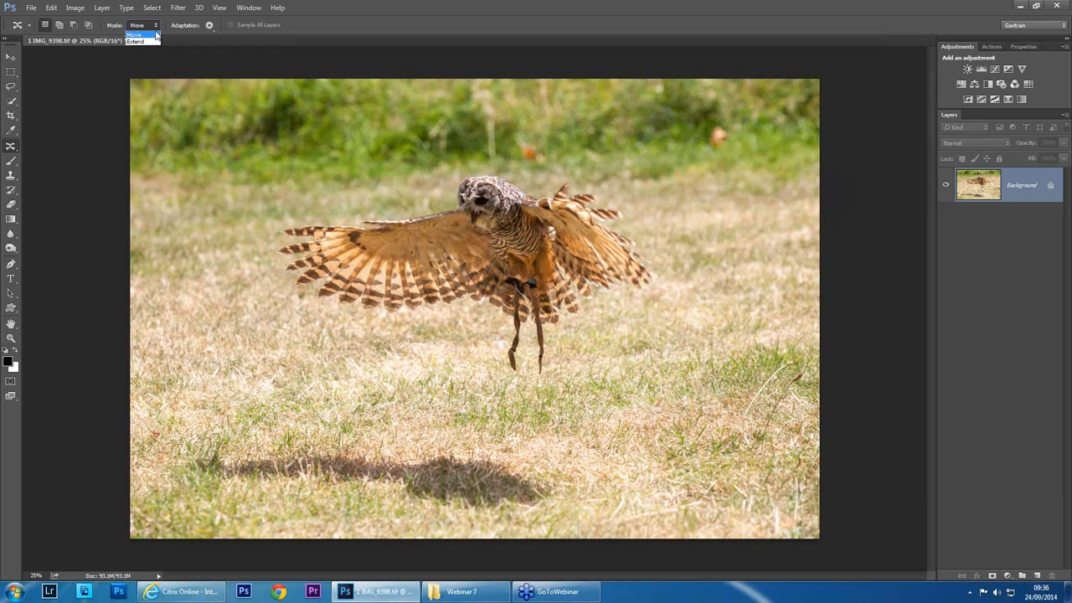
left_click(136, 34)
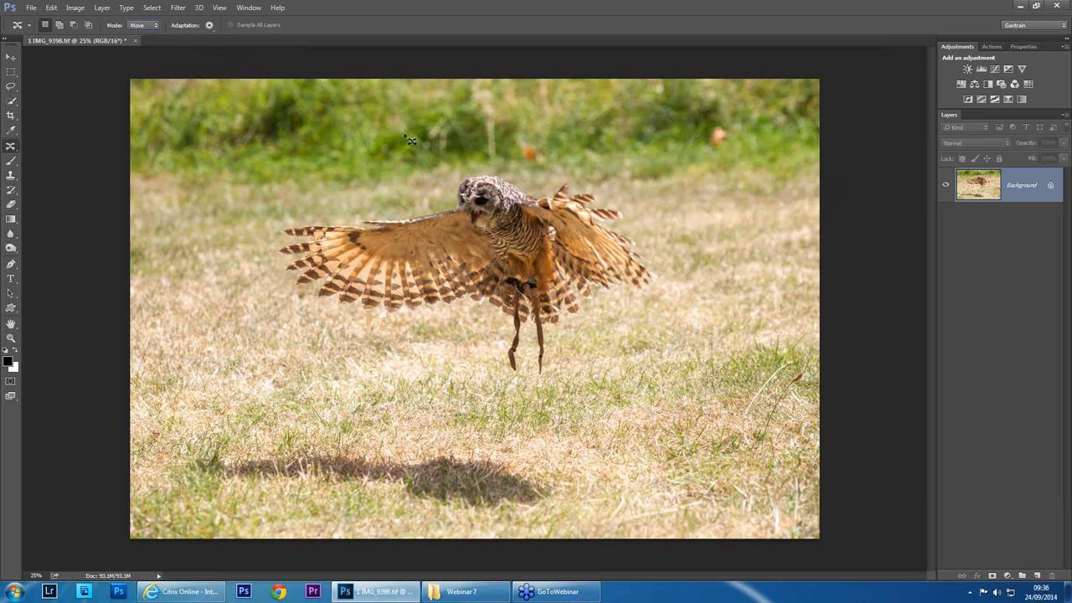
Outline the owl with Content-Aware Move and drag it to the right
left_click_drag(410, 140, 315, 218)
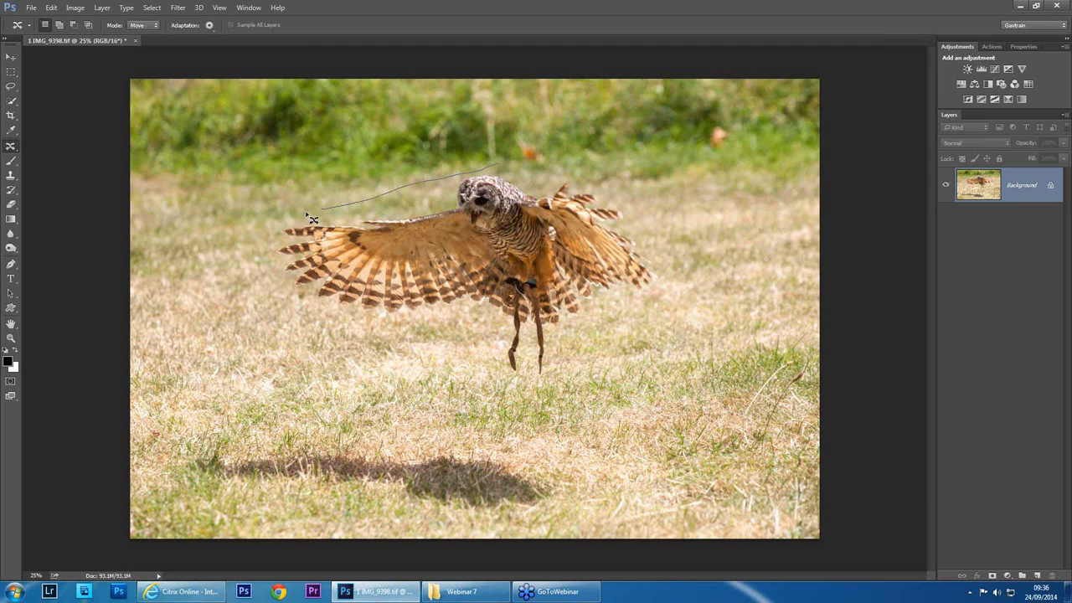
left_click_drag(314, 213, 626, 203)
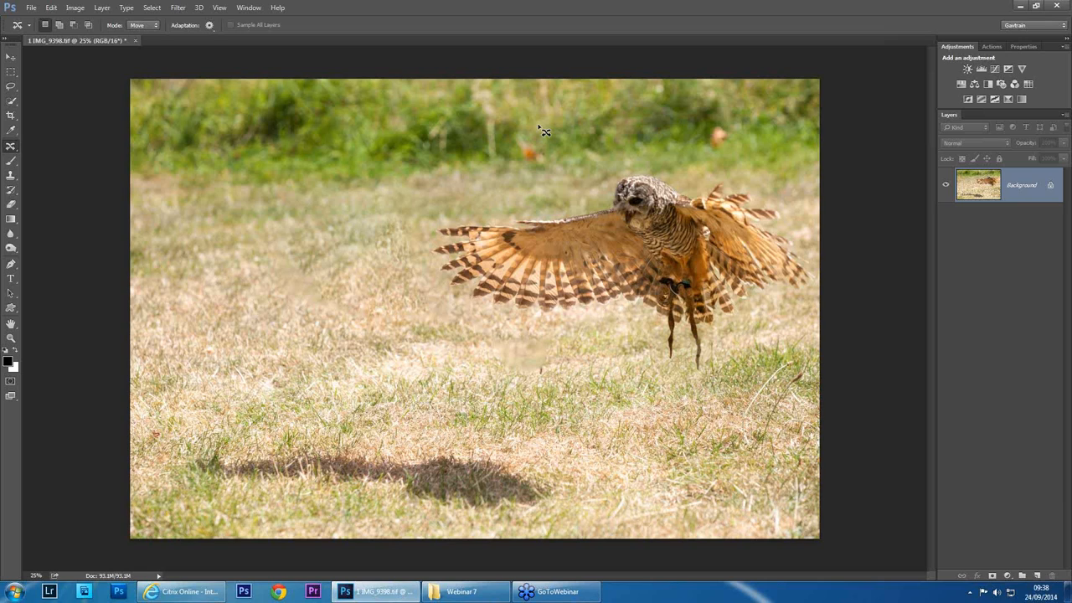
mouse_move(582, 366)
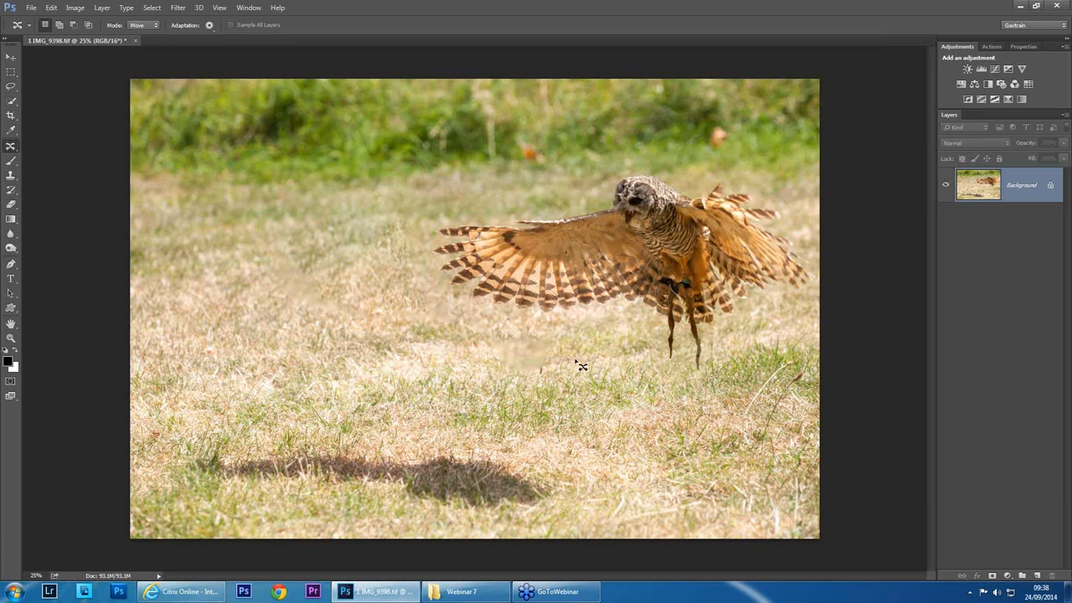
mouse_move(475, 471)
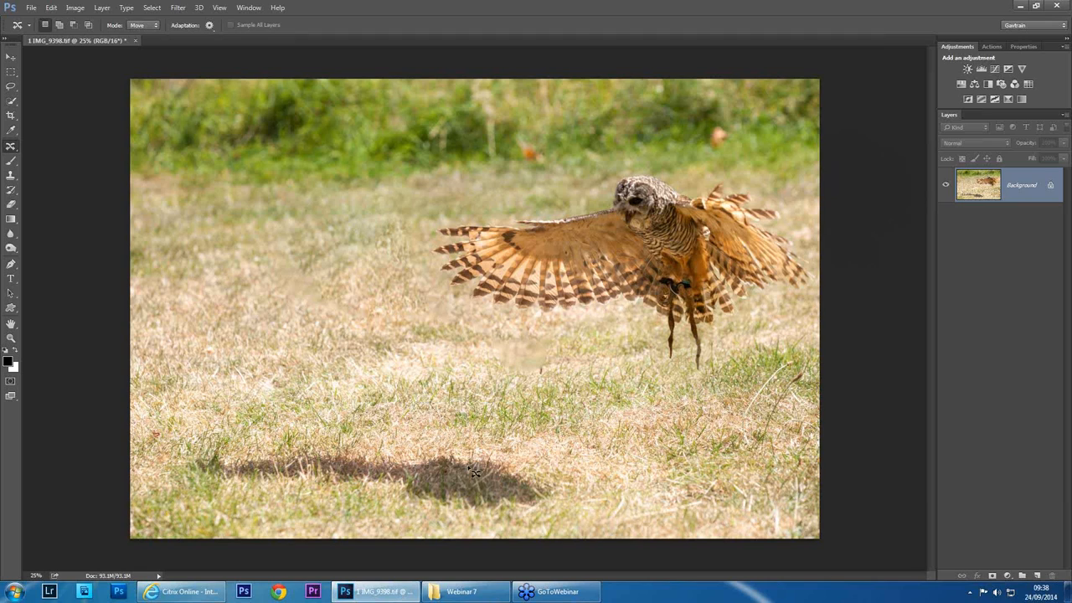
mouse_move(827, 78)
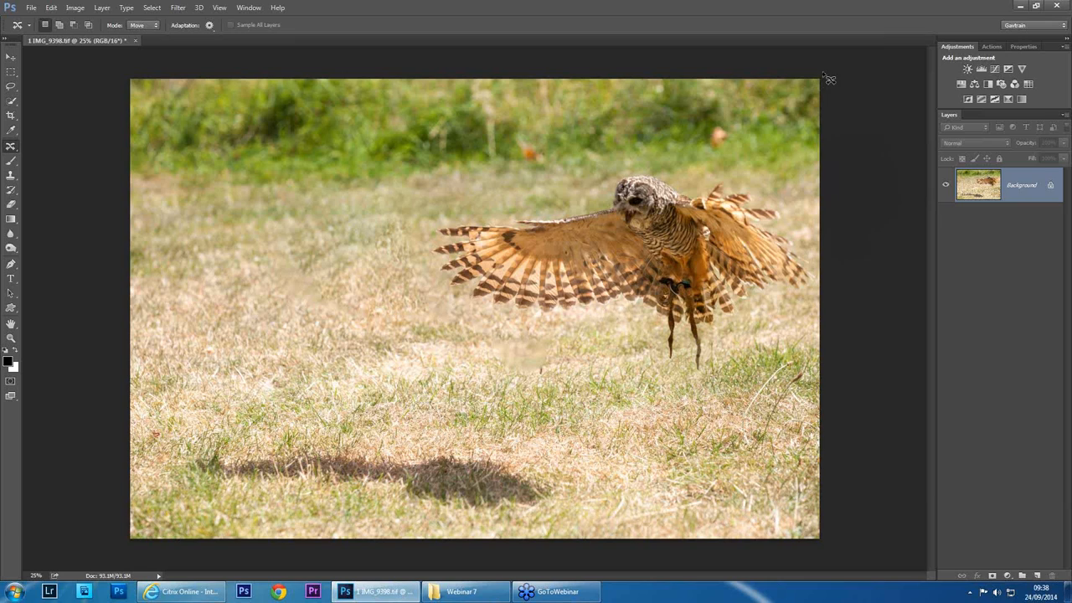
mouse_move(647, 423)
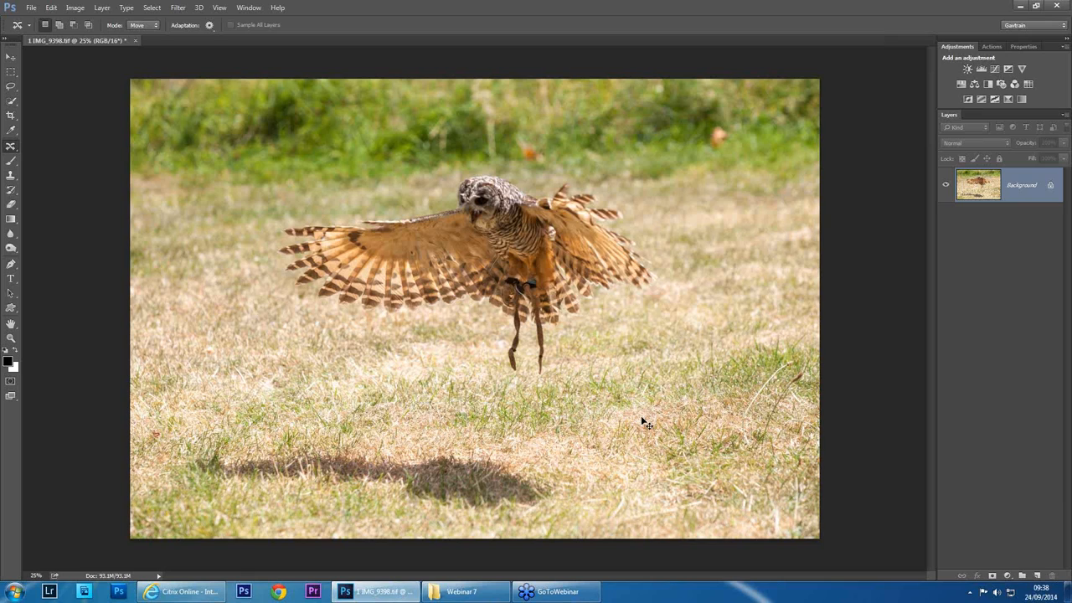
mouse_move(648, 423)
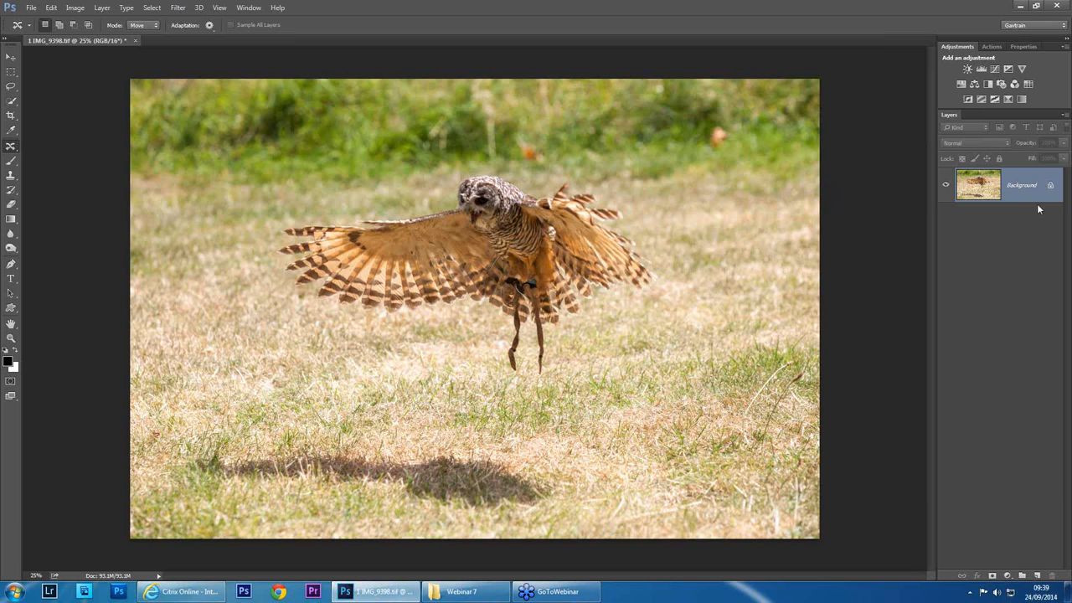
Convert the locked Background layer into an editable Layer 0
double_click(1050, 185)
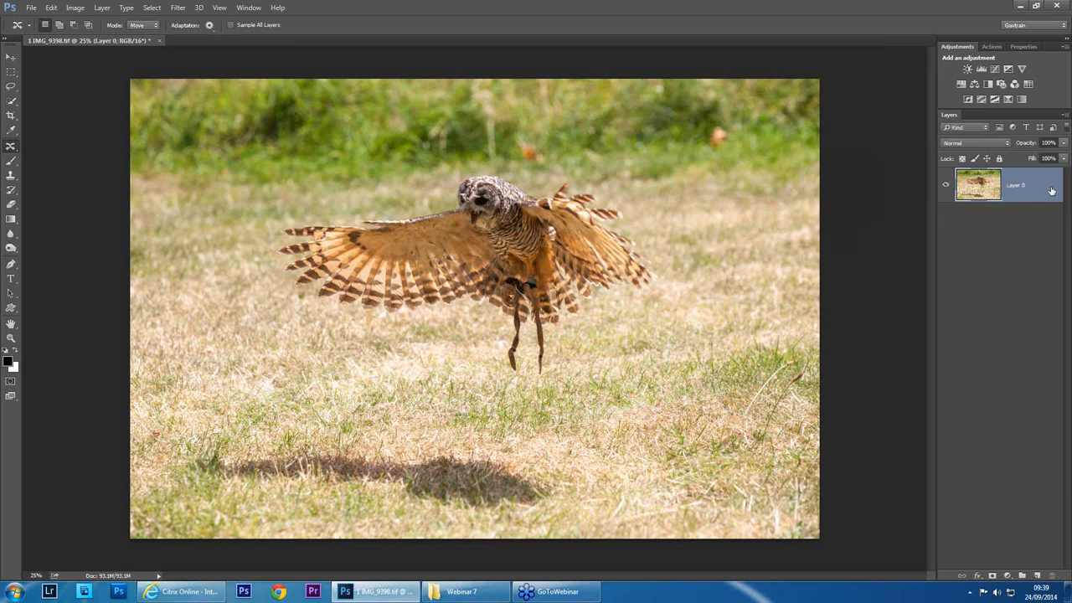
double_click(1015, 184)
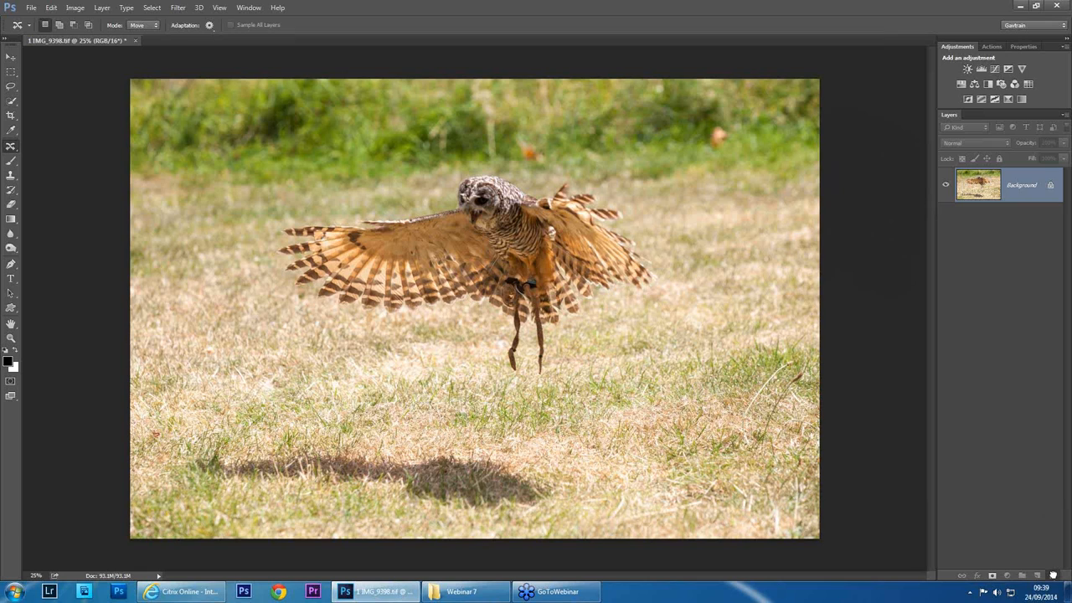
double_click(1021, 185)
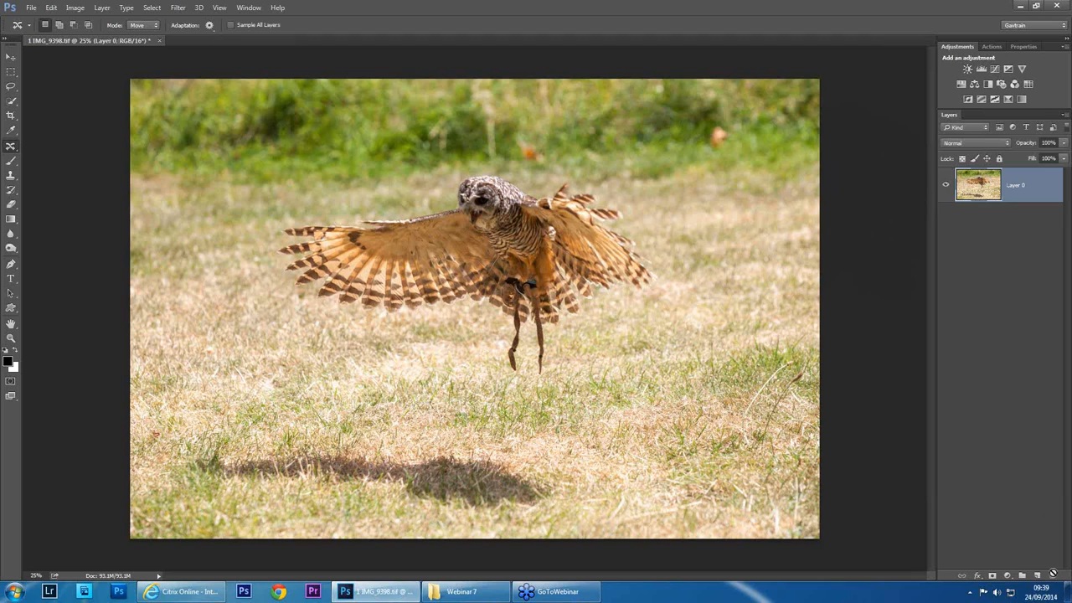
mouse_move(909, 274)
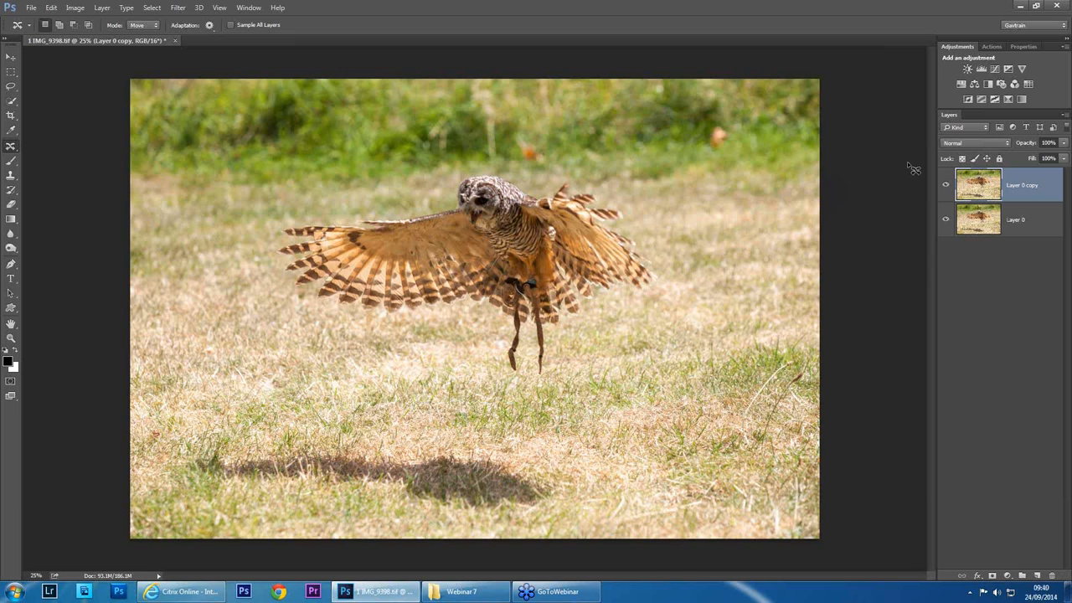
Select Layer 0 and drag its owl to the right of centre
left_click(11, 57)
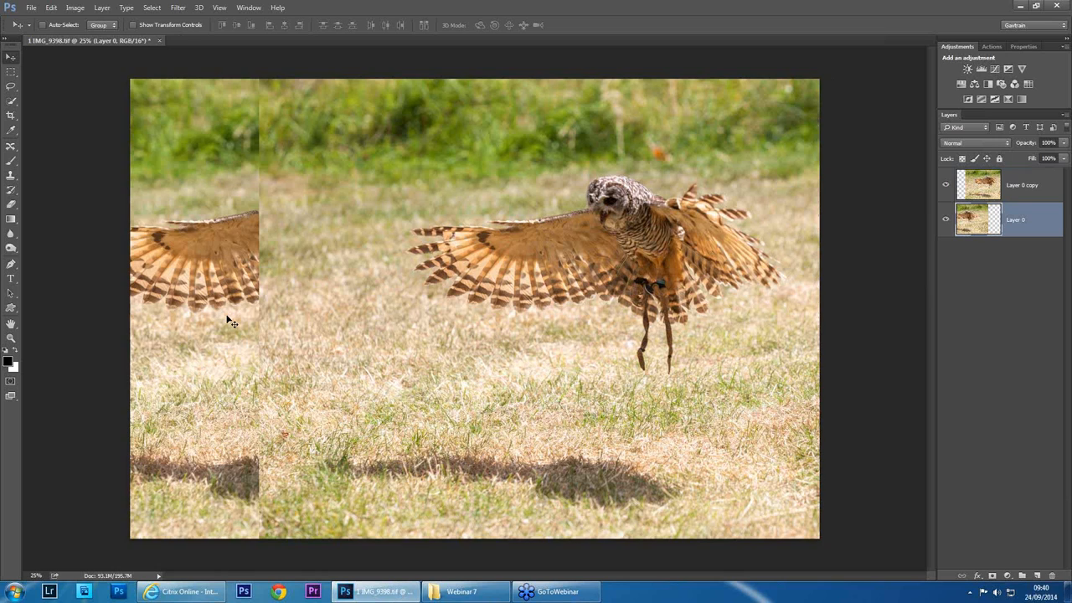
left_click_drag(234, 322, 163, 347)
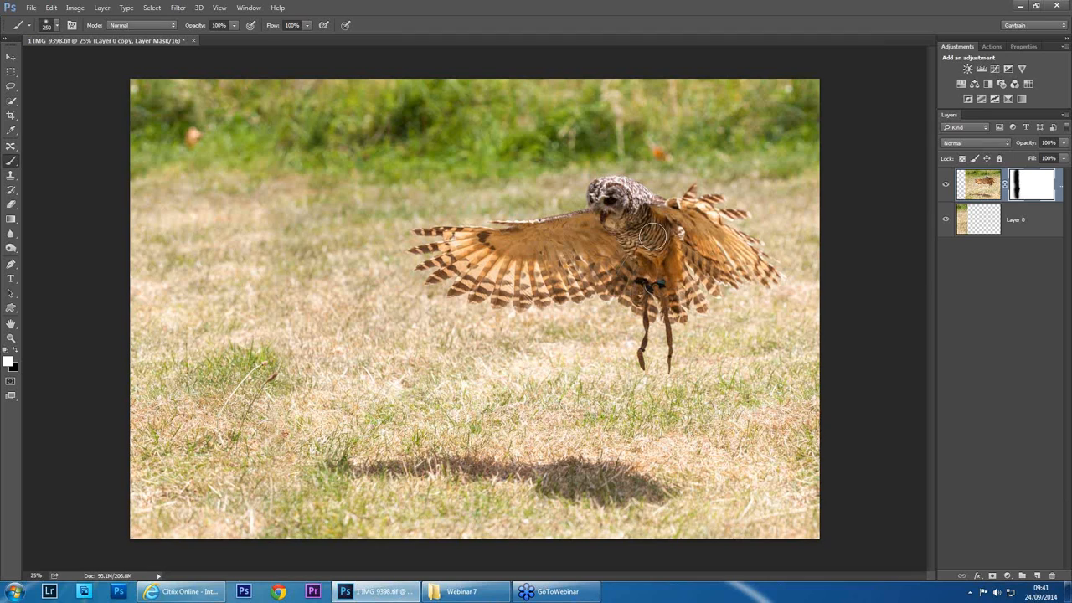
mouse_move(787, 411)
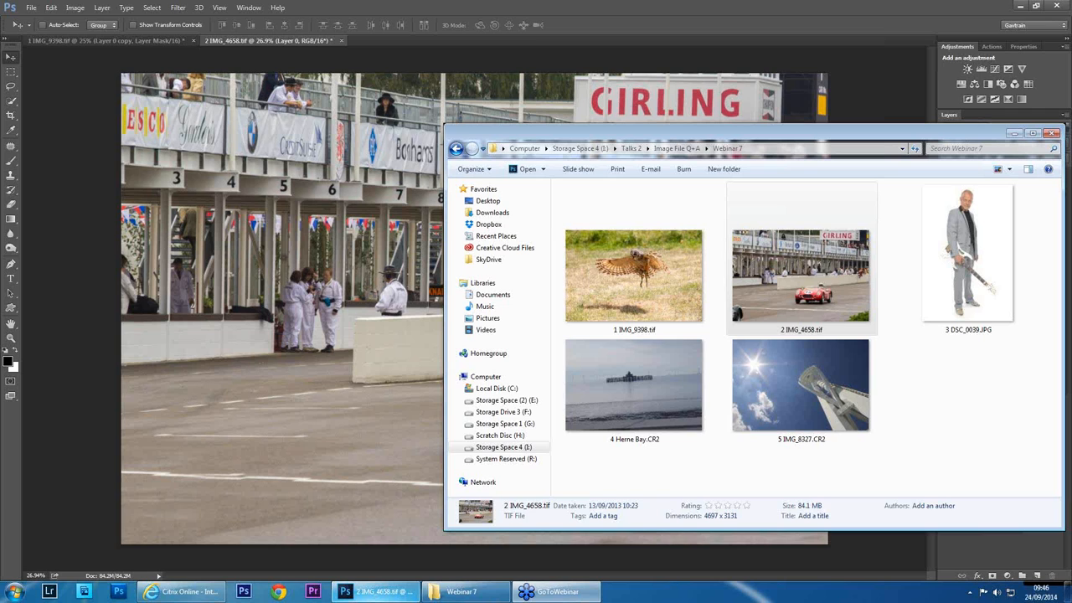
Open the guitarist photo 3 DSC_0039.JPG from the Webinar 7 folder
double_click(967, 259)
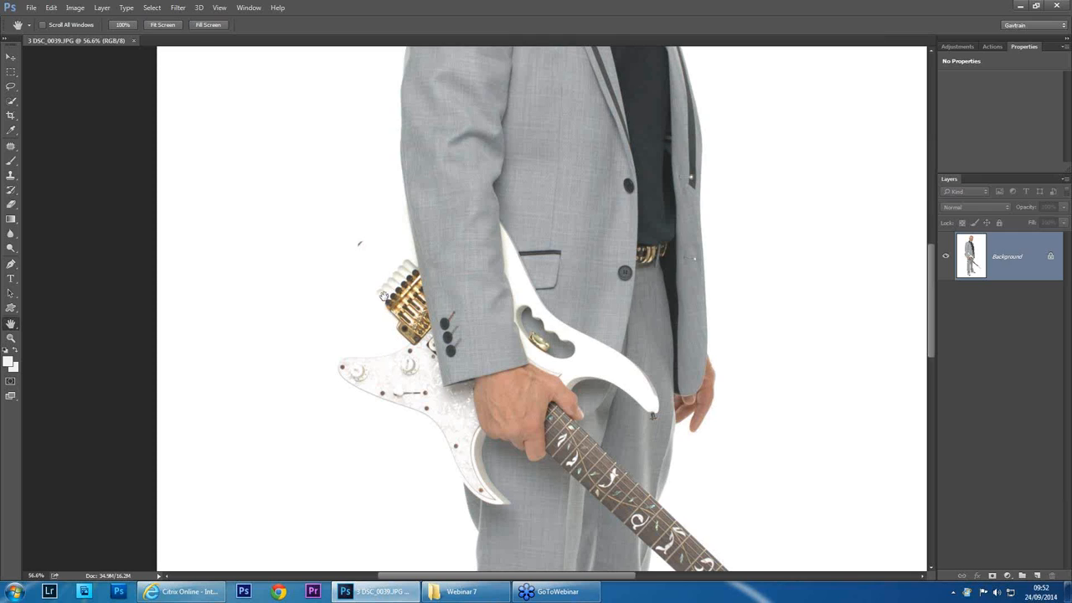
Click near the top of the Photoshop window showing the guitarist photo
left_click(178, 8)
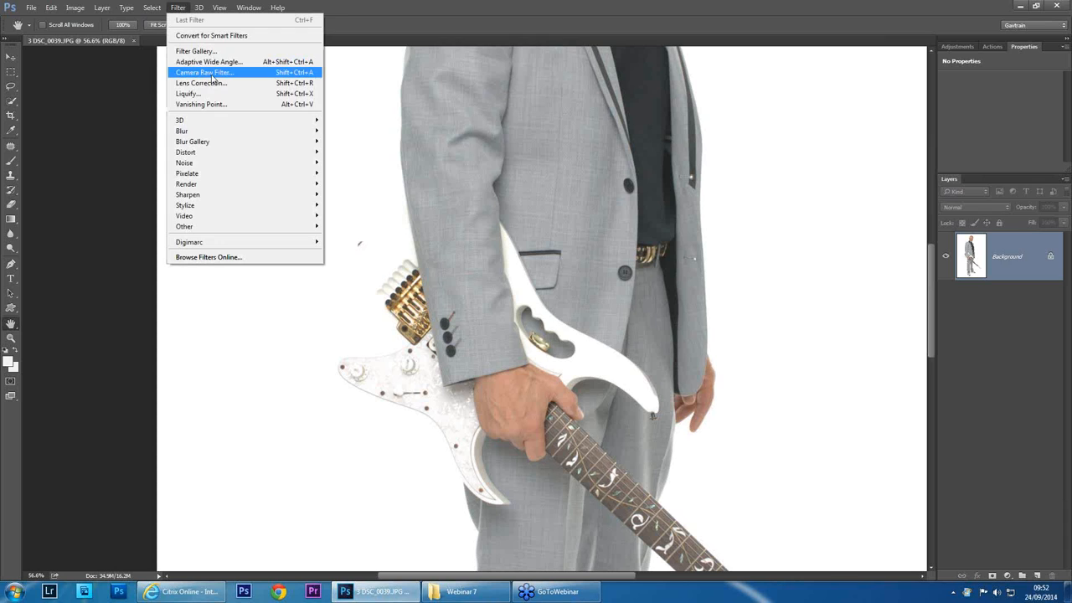
left_click(204, 72)
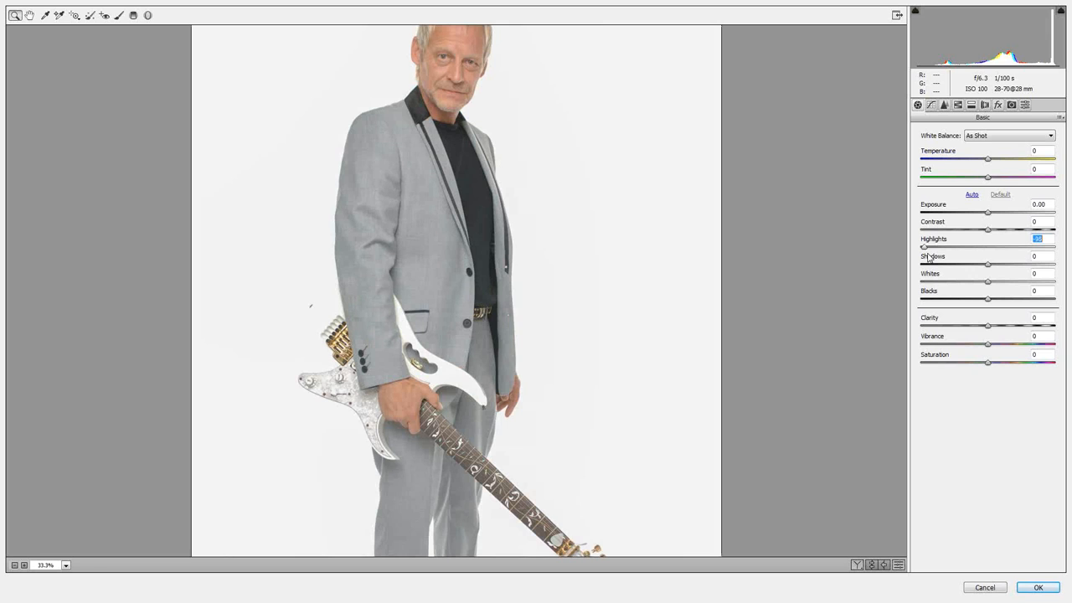
left_click(1037, 587)
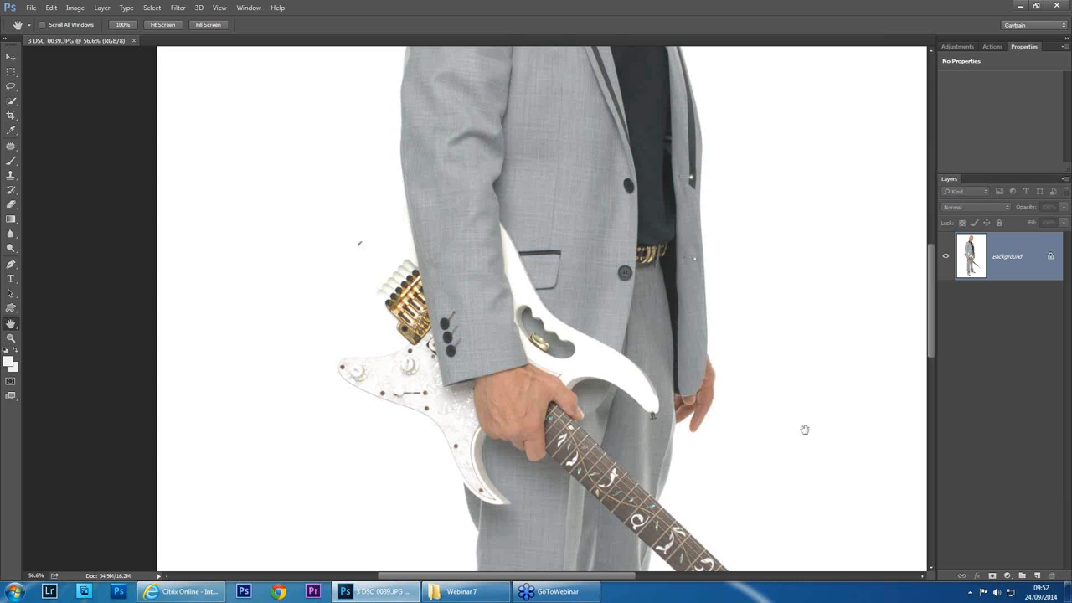
Add Layer 1 and set the foreground colour to light grey #f2f2f2 (Brightness 95)
left_click(1036, 575)
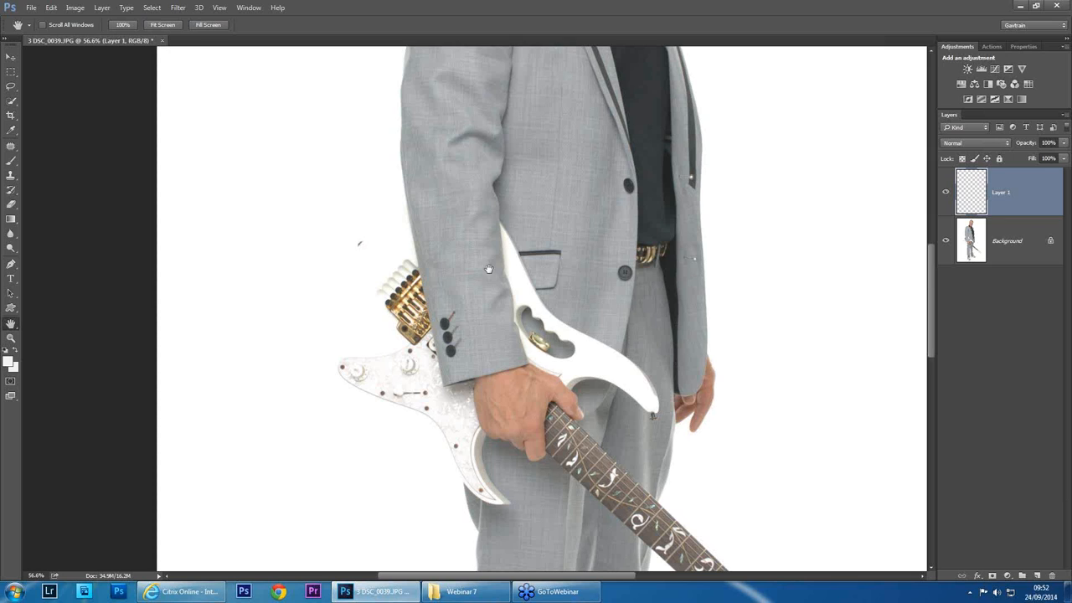
left_click(8, 352)
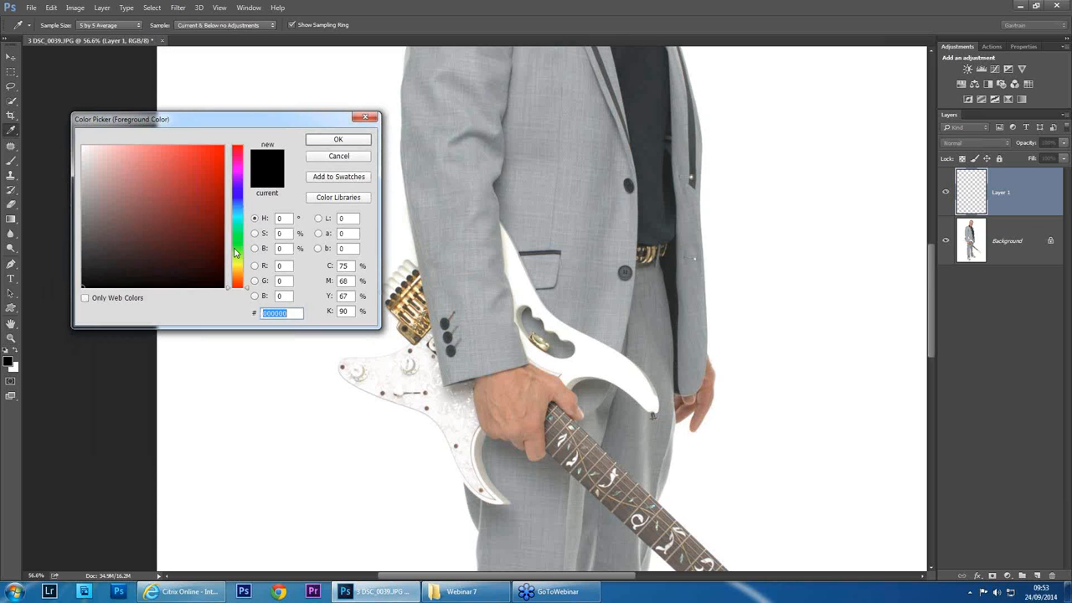
left_click(84, 157)
type("95")
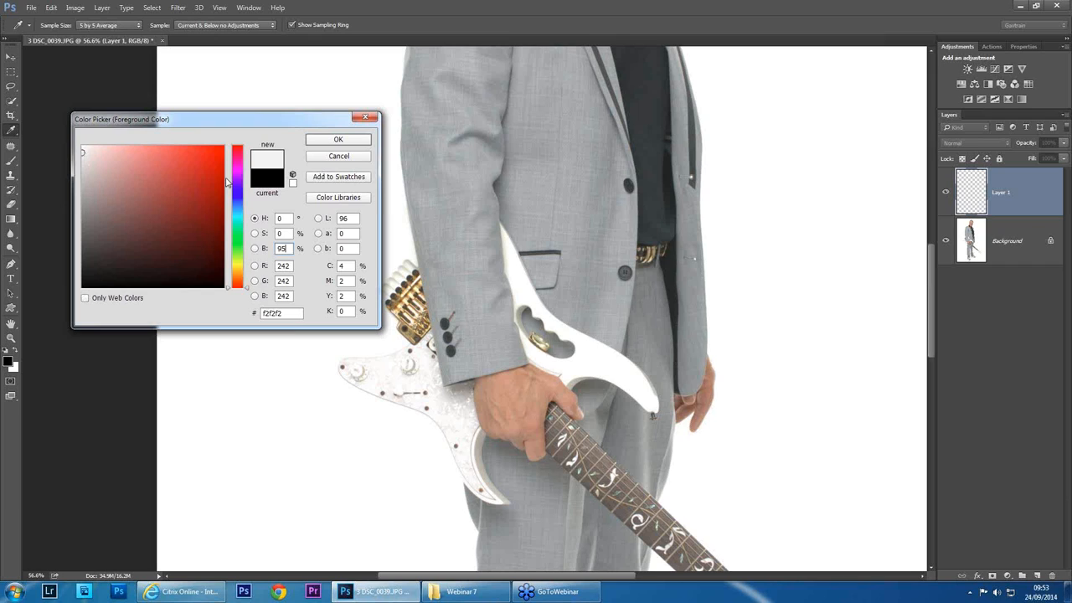
left_click(339, 140)
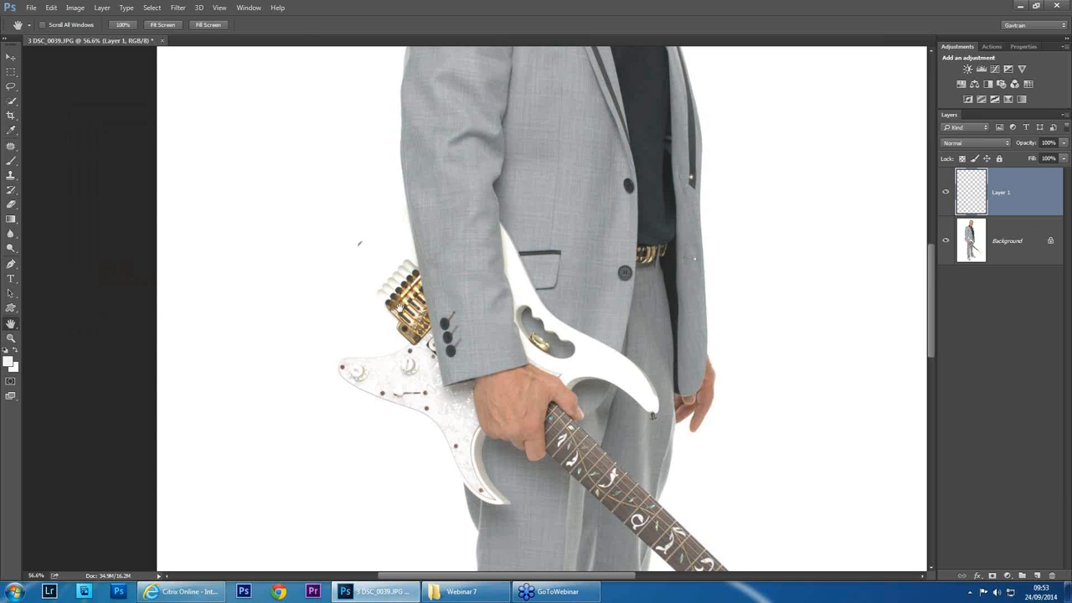
mouse_move(398, 381)
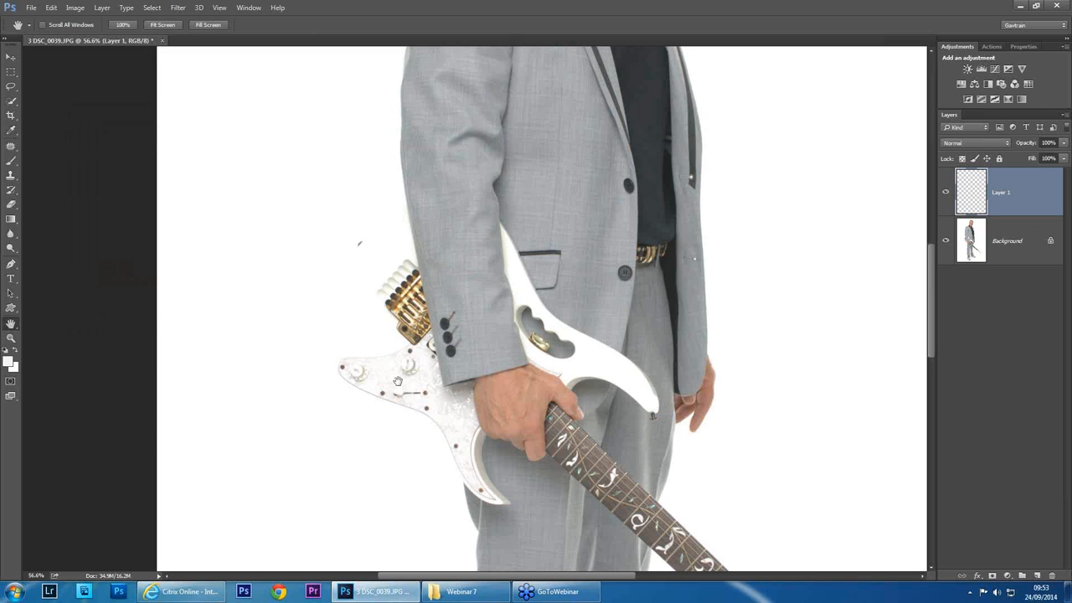
mouse_move(341, 281)
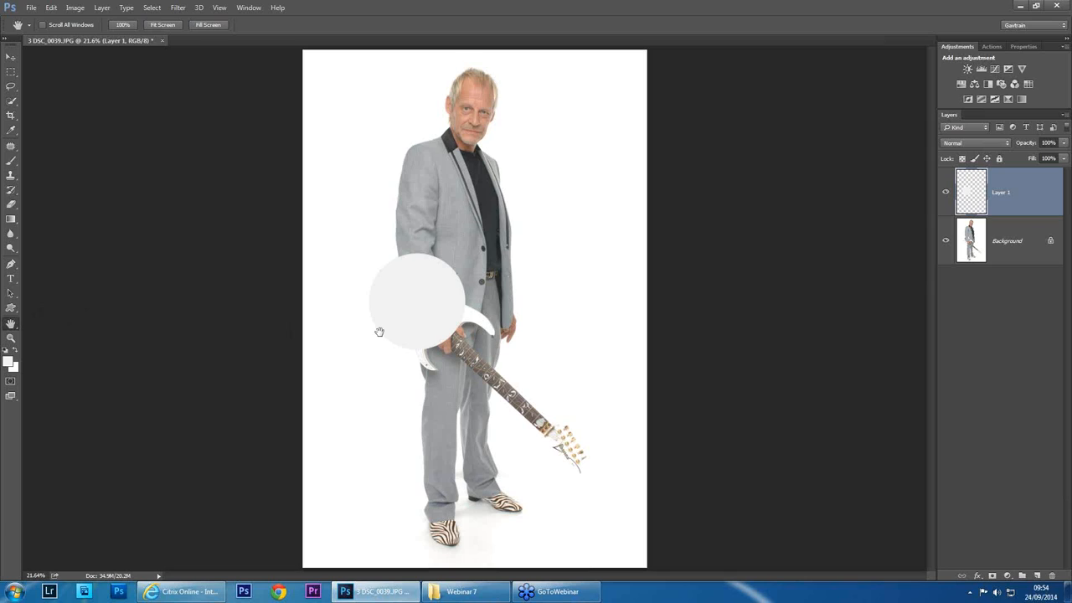
mouse_move(974, 159)
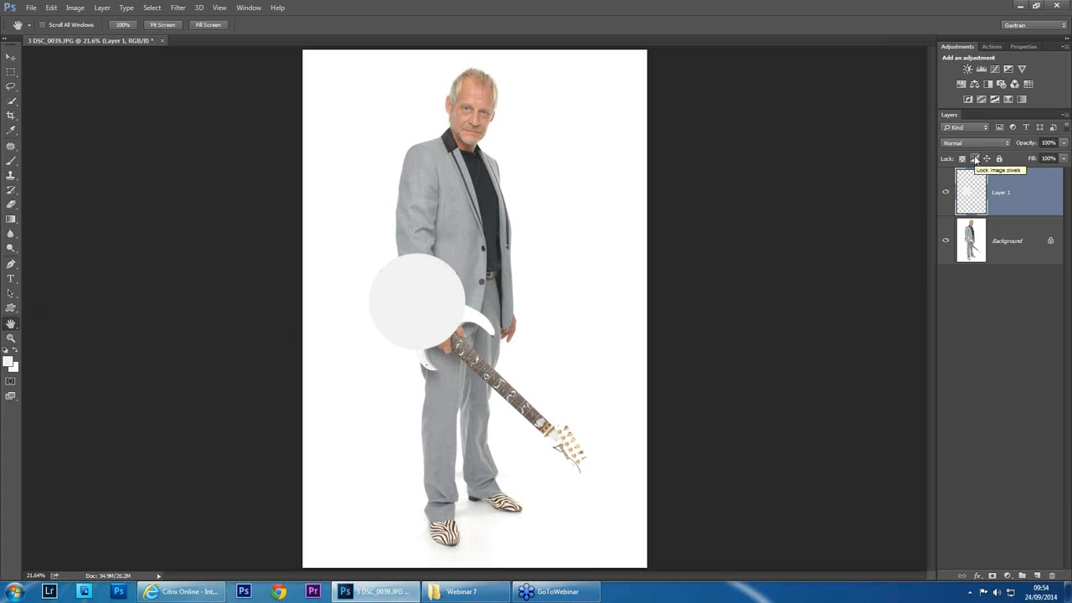
Change Layer 1's blend mode from the Layers panel dropdown to Multiply
left_click(976, 142)
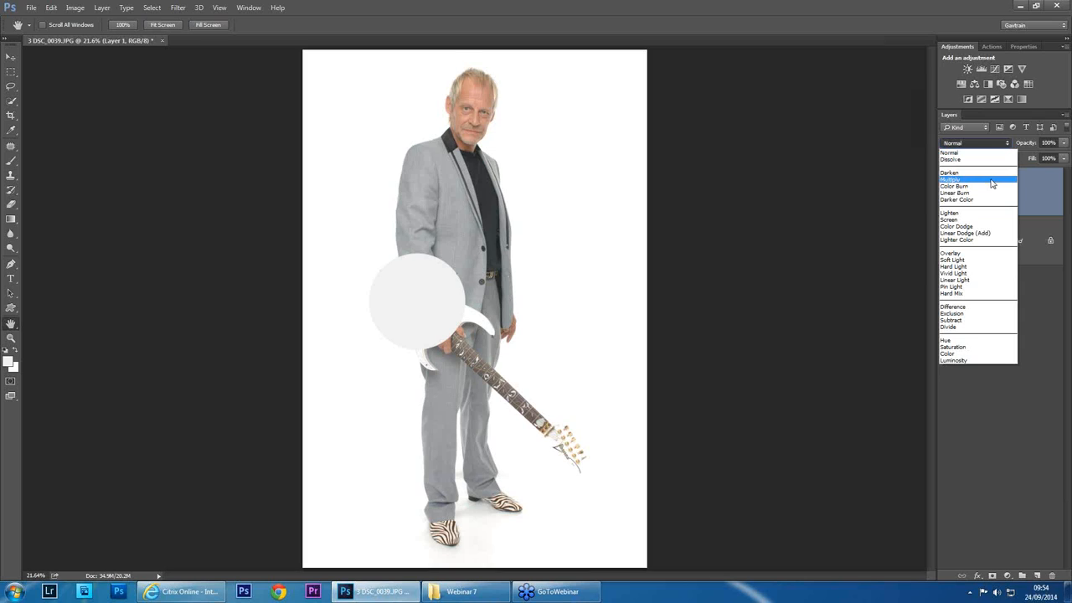
left_click(951, 178)
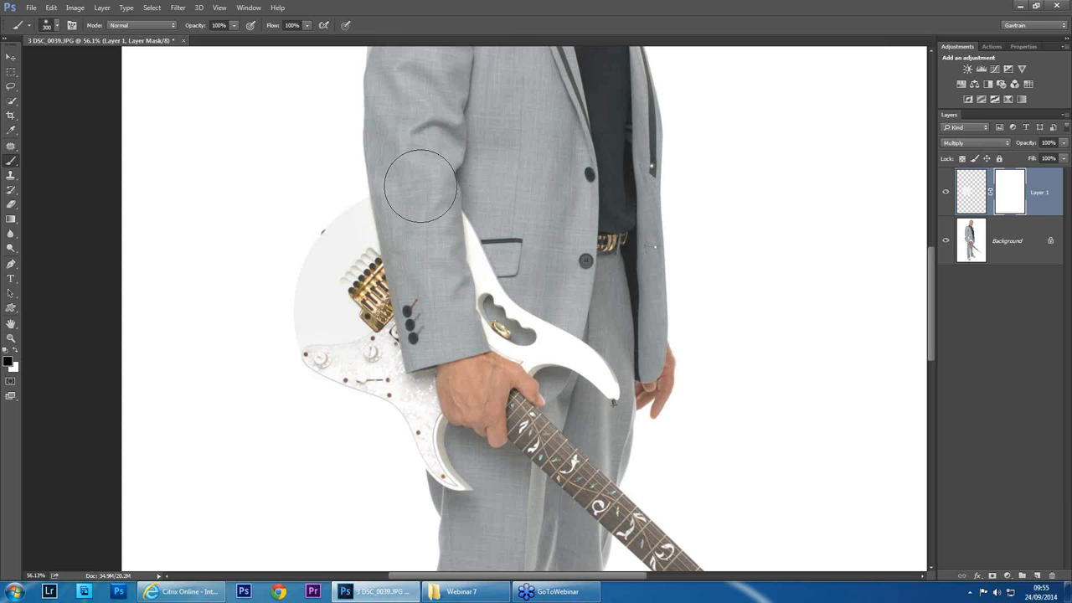
Paint black on Layer 1's mask over the jacket sleeve to hide the grey circle
left_click_drag(421, 184, 423, 282)
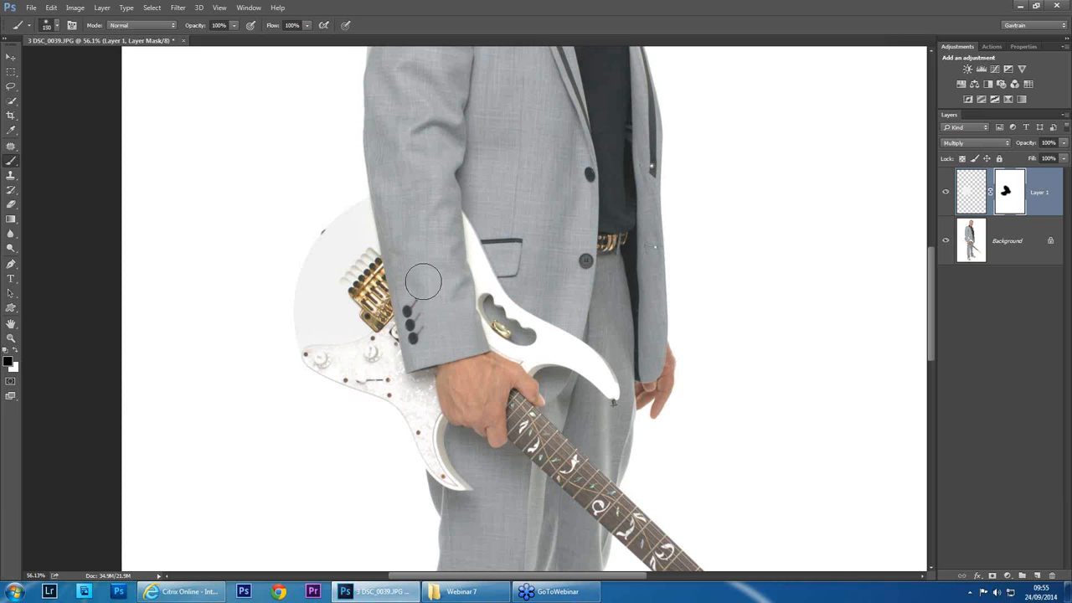
mouse_move(231, 270)
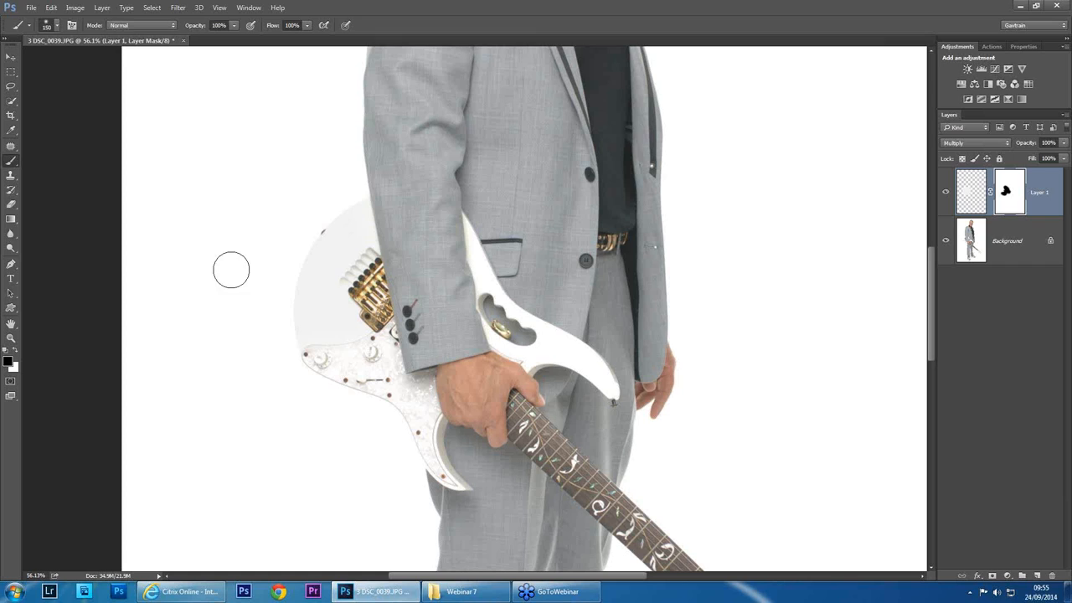
mouse_move(159, 291)
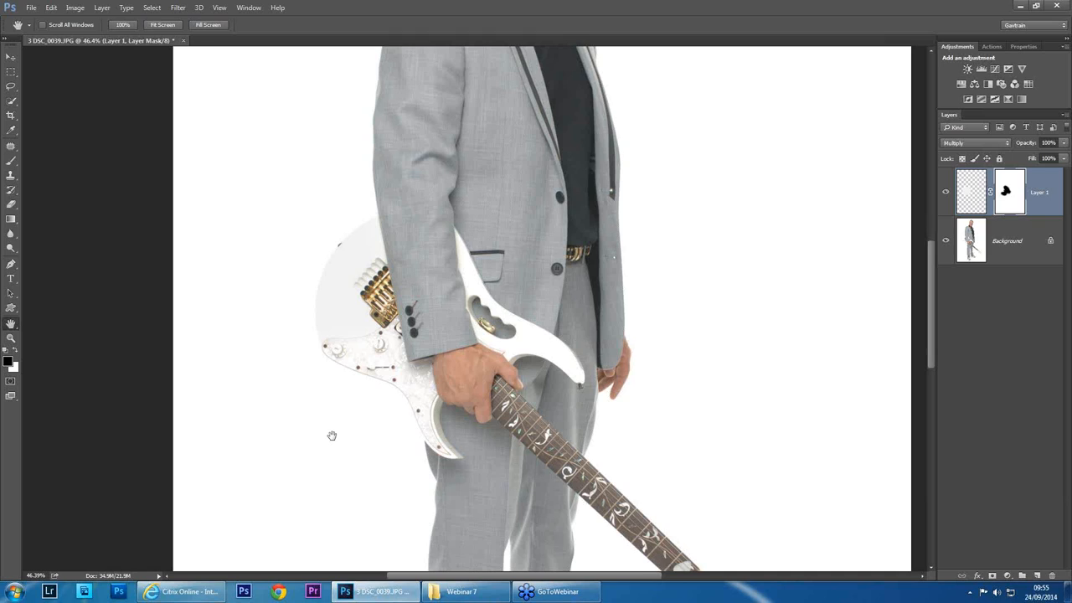
mouse_move(349, 439)
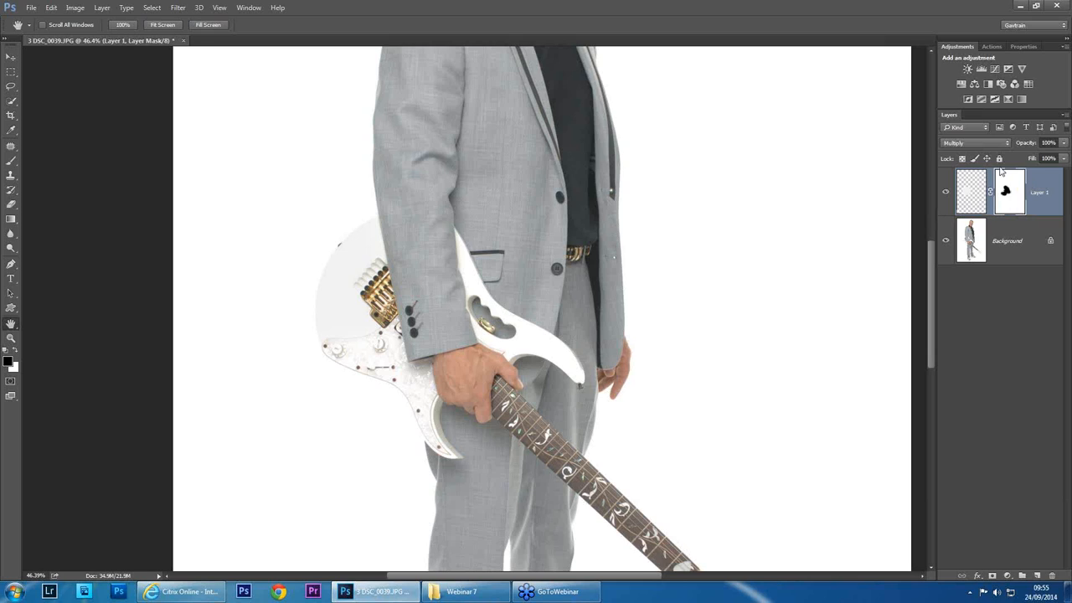
mouse_move(969, 199)
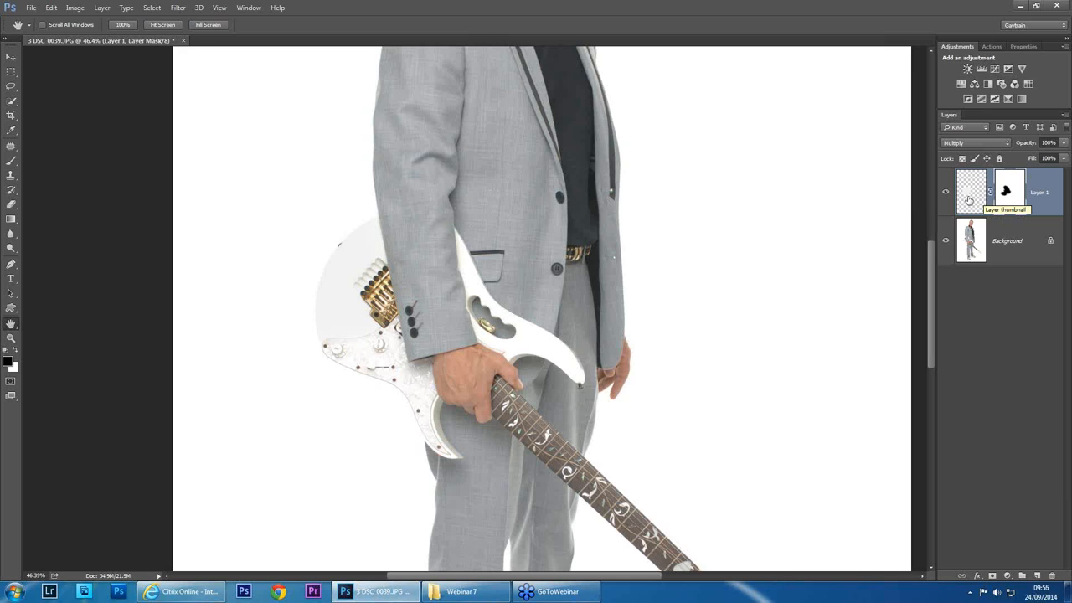
Select Layer 1's layer thumbnail to edit its grey patch pixels
left_click(971, 191)
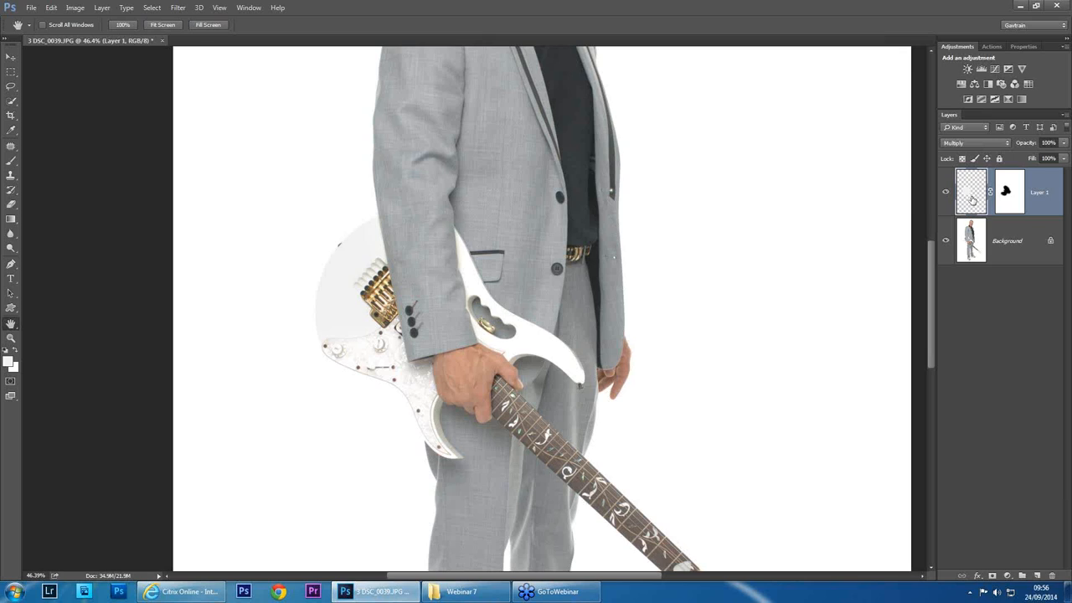
Target Layer 1's image content and pick the Burn Tool from the Dodge flyout
left_click(12, 257)
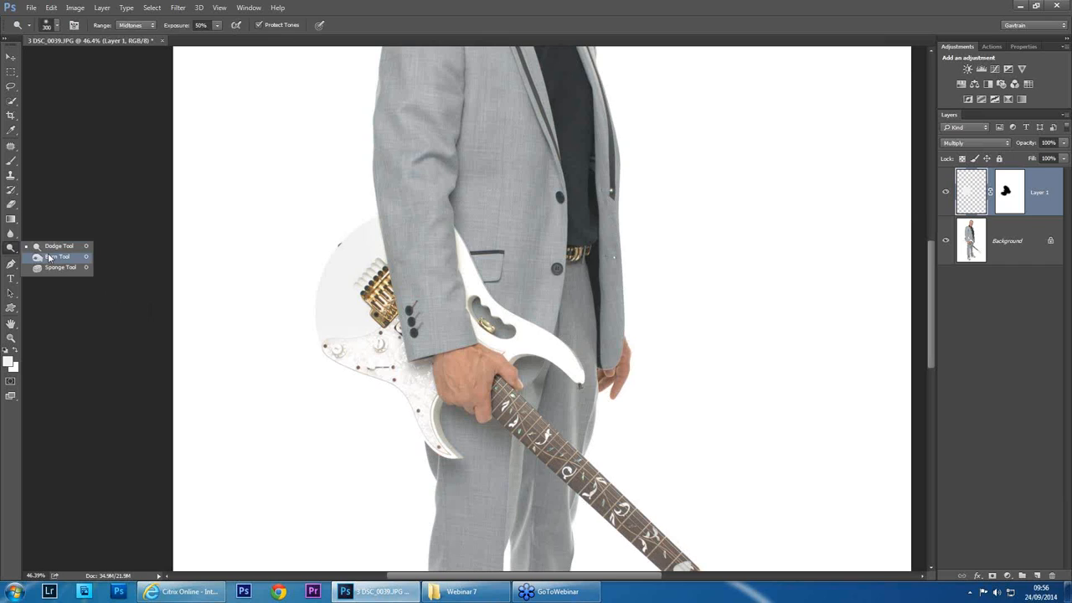
left_click(58, 256)
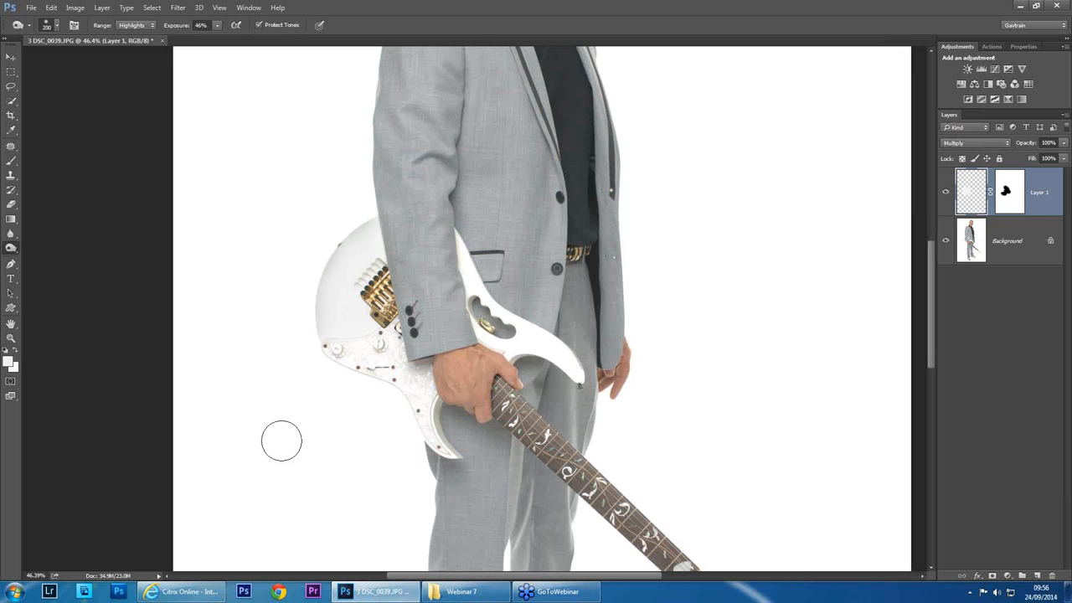
mouse_move(654, 254)
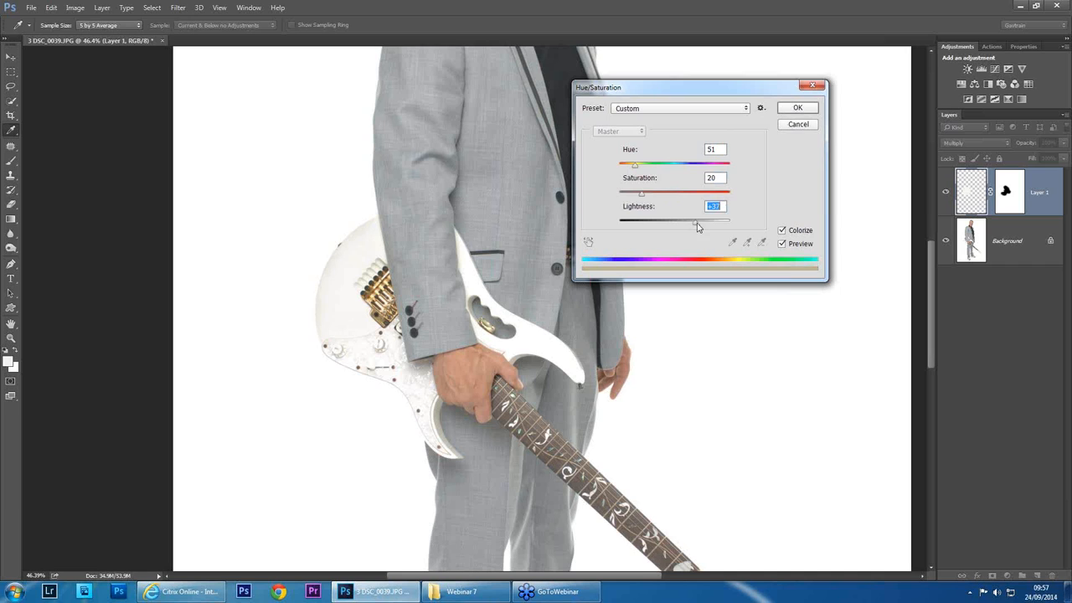
Fine-tune Lightness for the Hue 51, Saturation 20 colorize on Layer 1
left_click(796, 107)
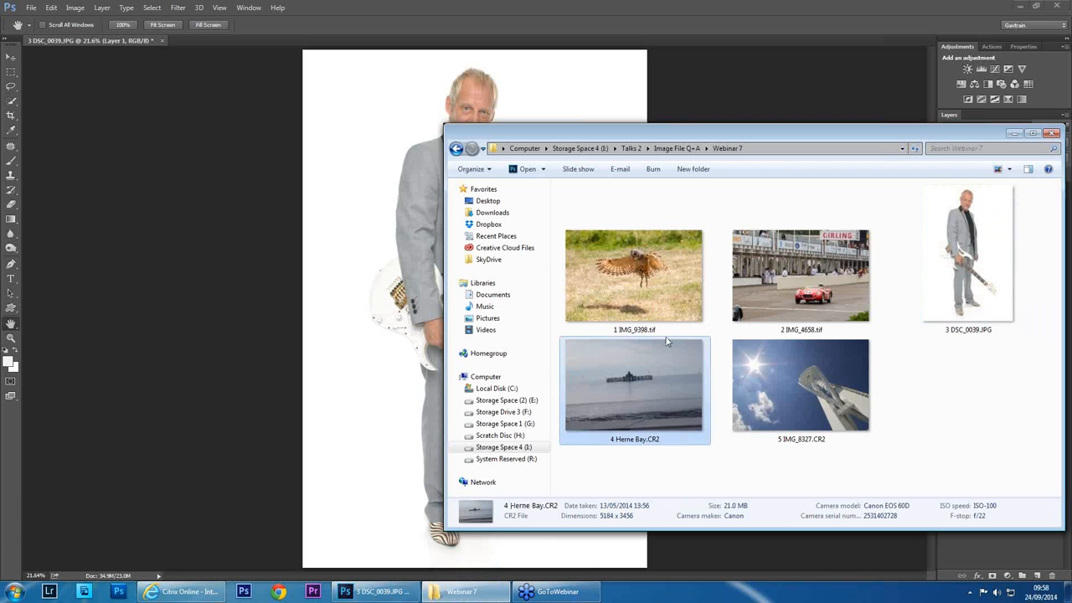
Open 4 Herne Bay.CR2 from the Webinar 7 folder in Camera Raw
double_click(634, 384)
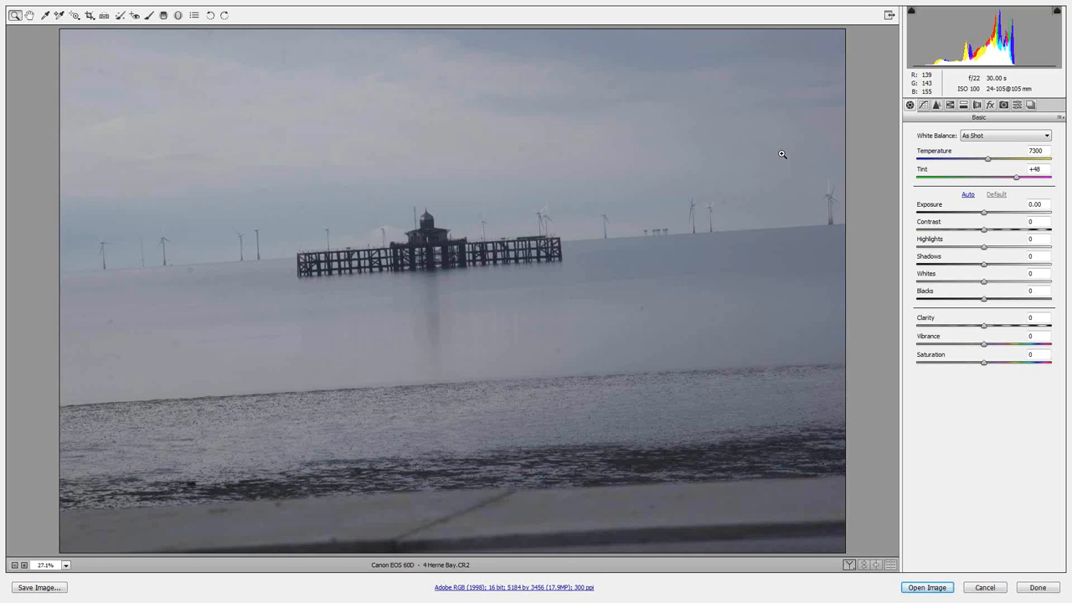
Level the Herne Bay horizon with the Straighten tool, giving 4748 by 3165 pixels
left_click(104, 15)
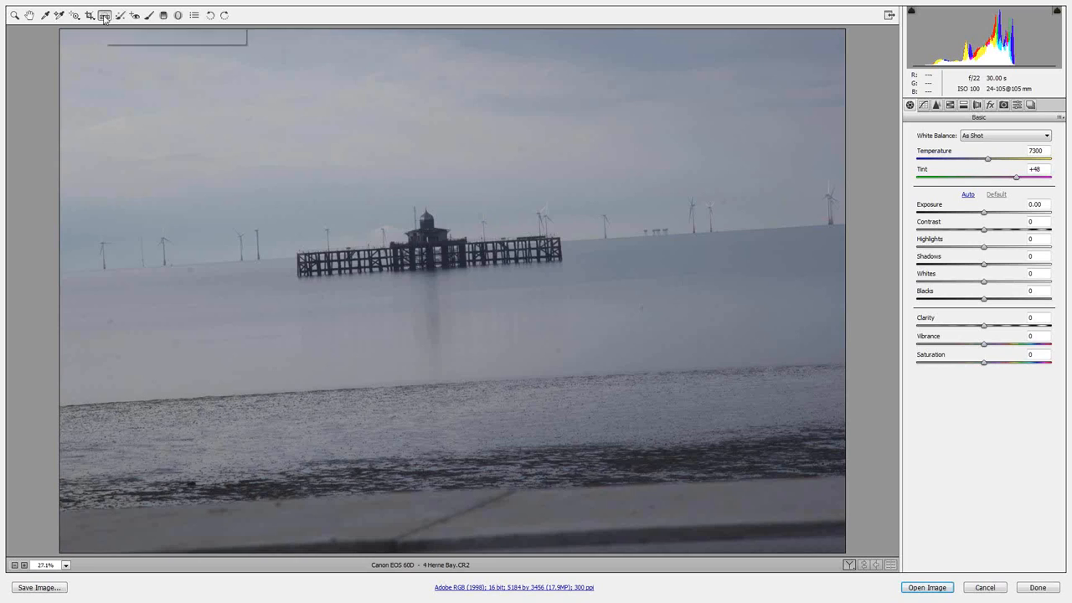
left_click(89, 15)
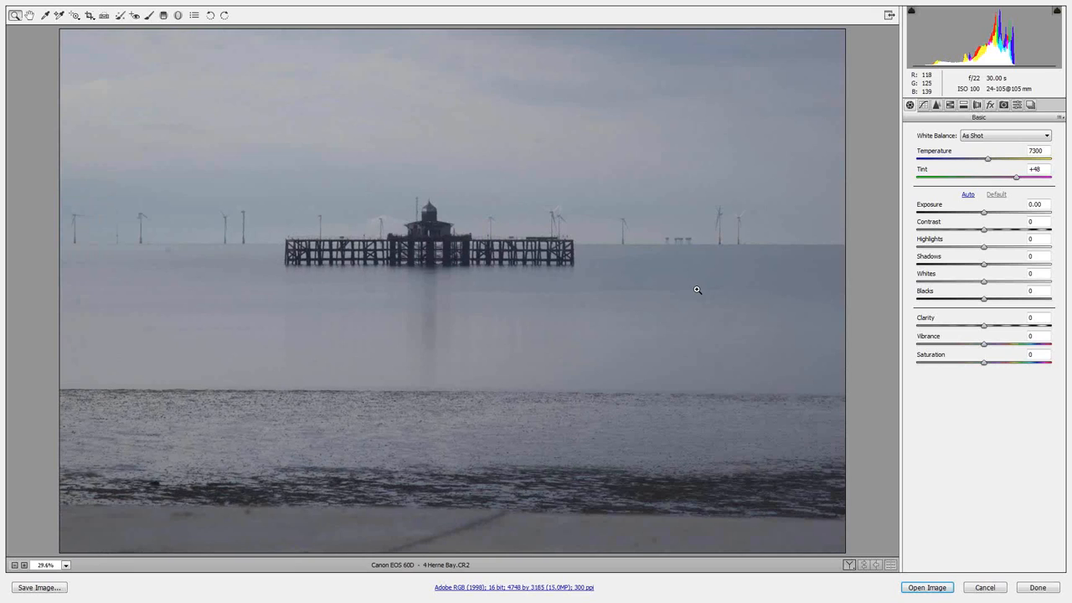
mouse_move(480, 261)
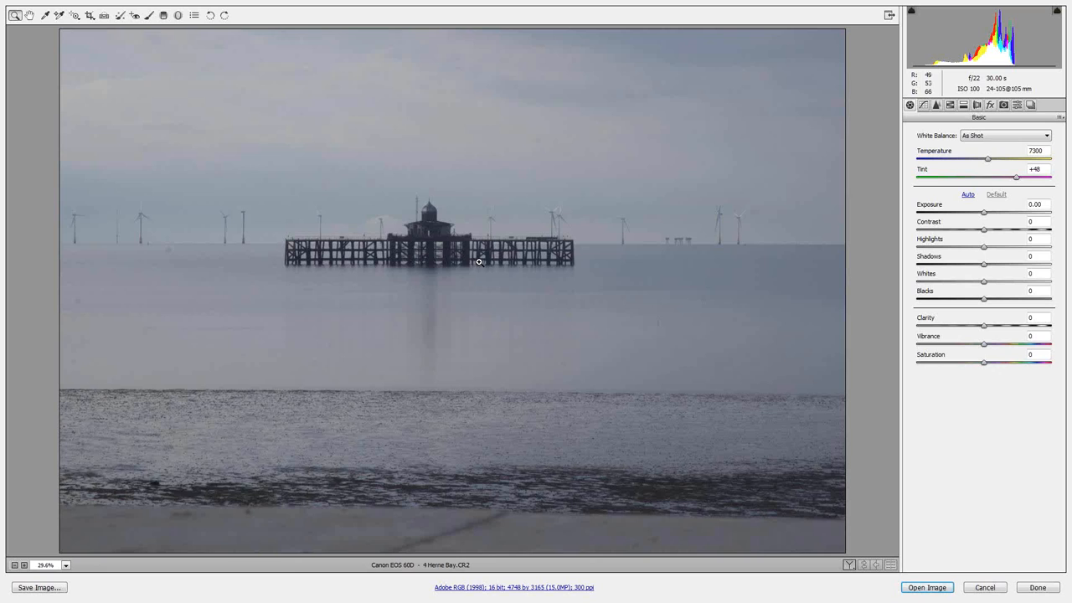
Crop to a 4487 by 1863 panoramic strip of pier and turbines, dropping the beach
left_click(89, 15)
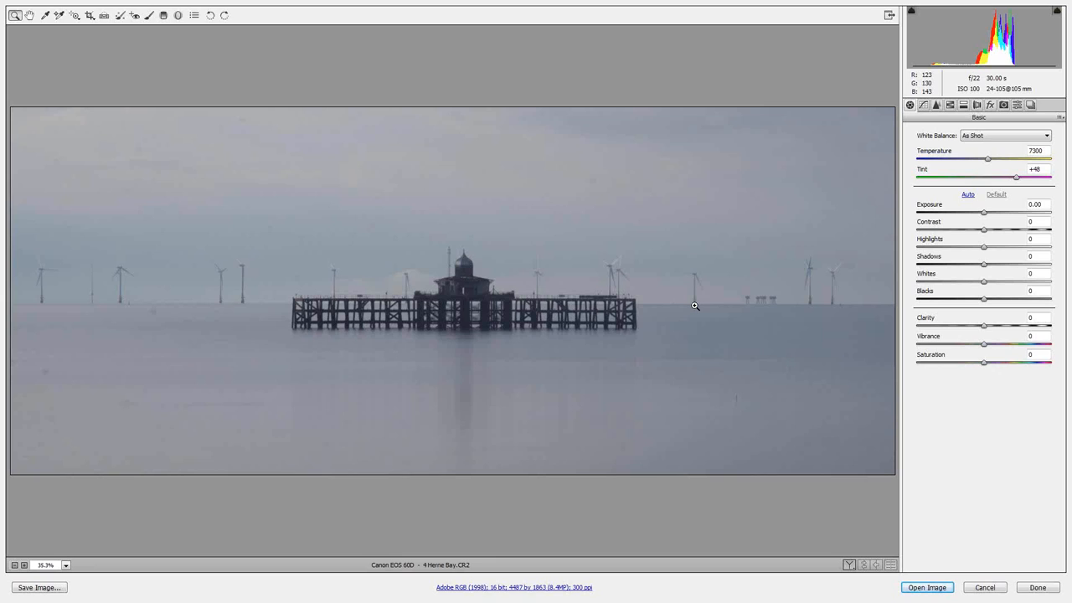
mouse_move(733, 285)
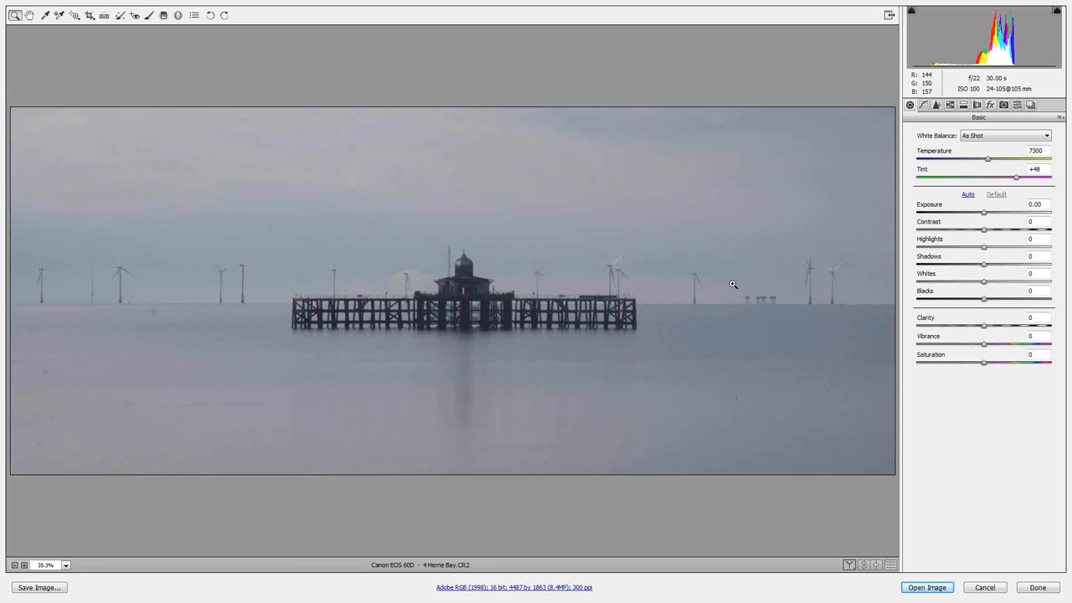
mouse_move(959, 341)
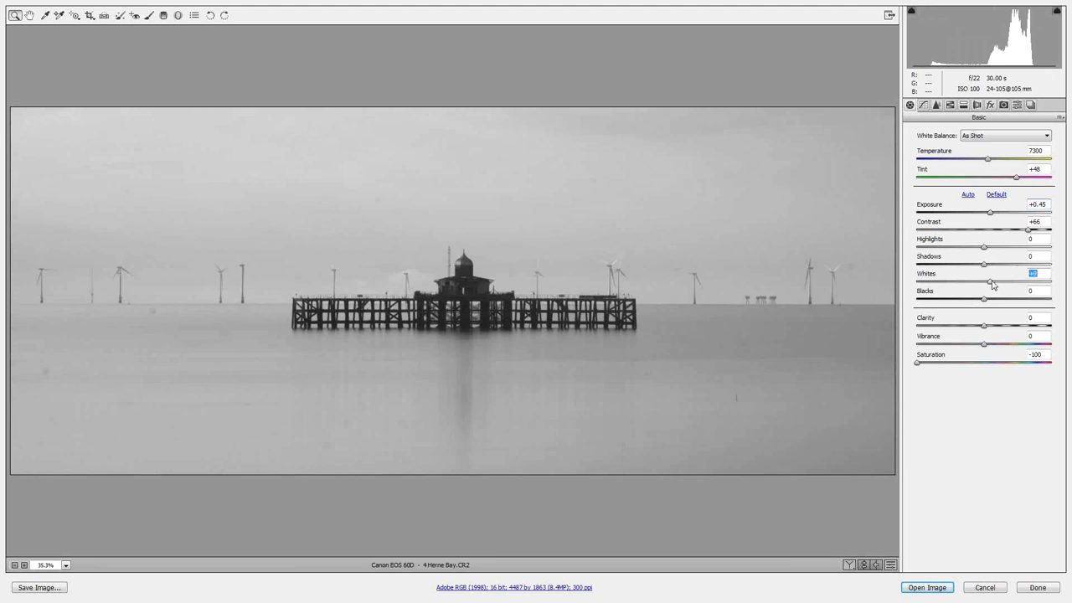
Raise Whites to +53 in the Basic panel of the black-and-white pier photo
left_click(968, 194)
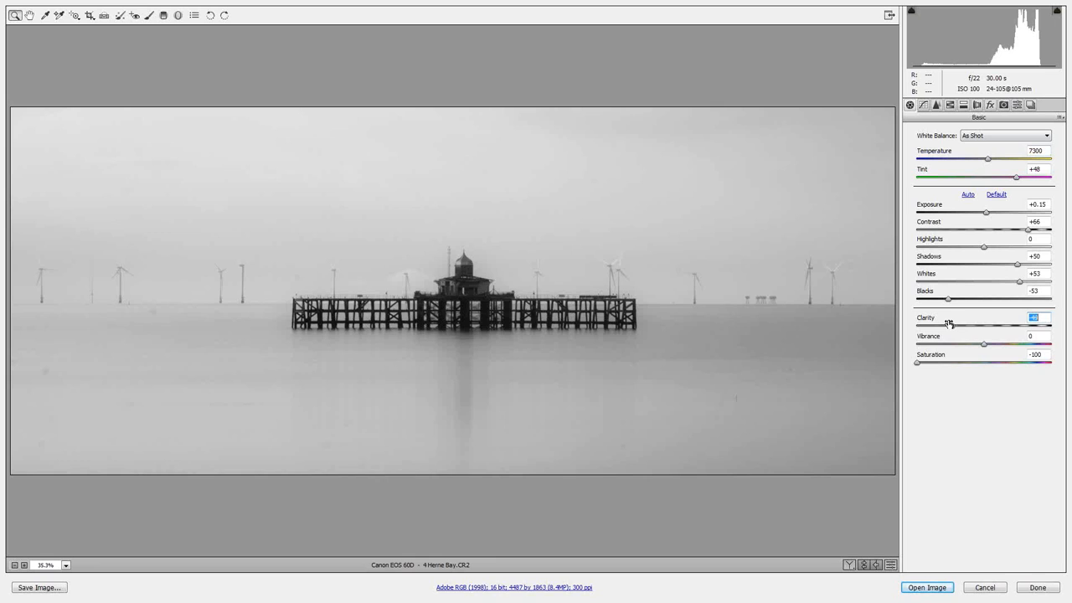
mouse_move(149, 15)
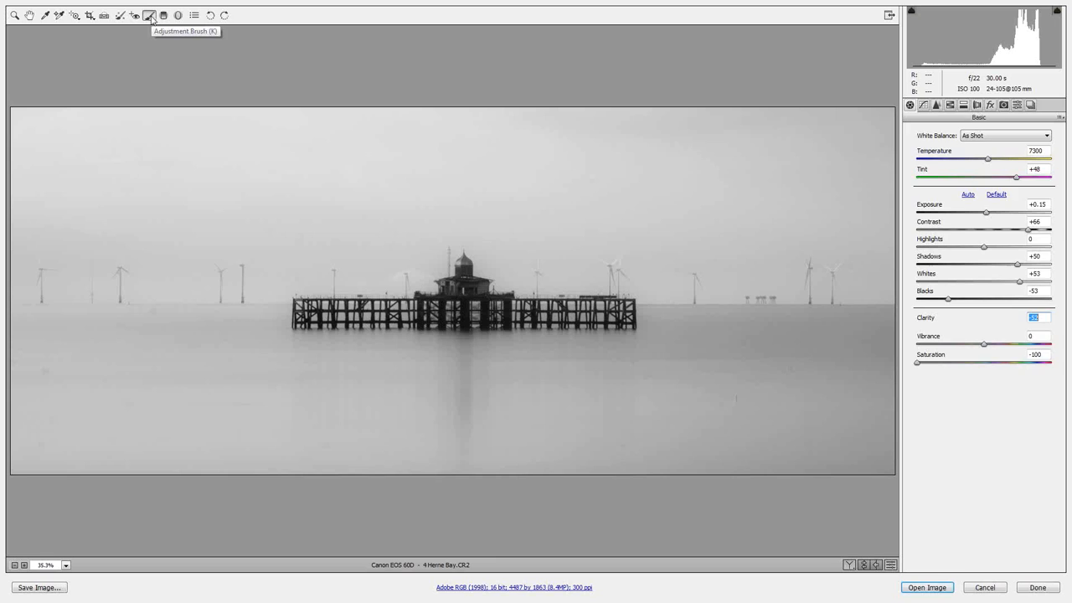
Switch to the Adjustment Brush to paint a +72 clarity local adjustment on the pier
left_click(149, 15)
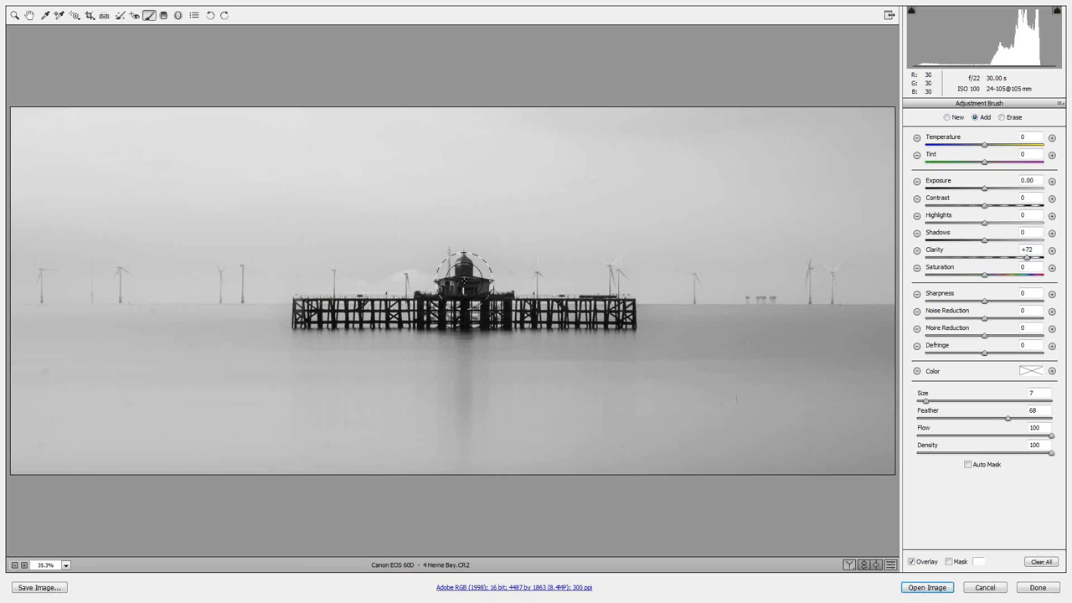
mouse_move(772, 419)
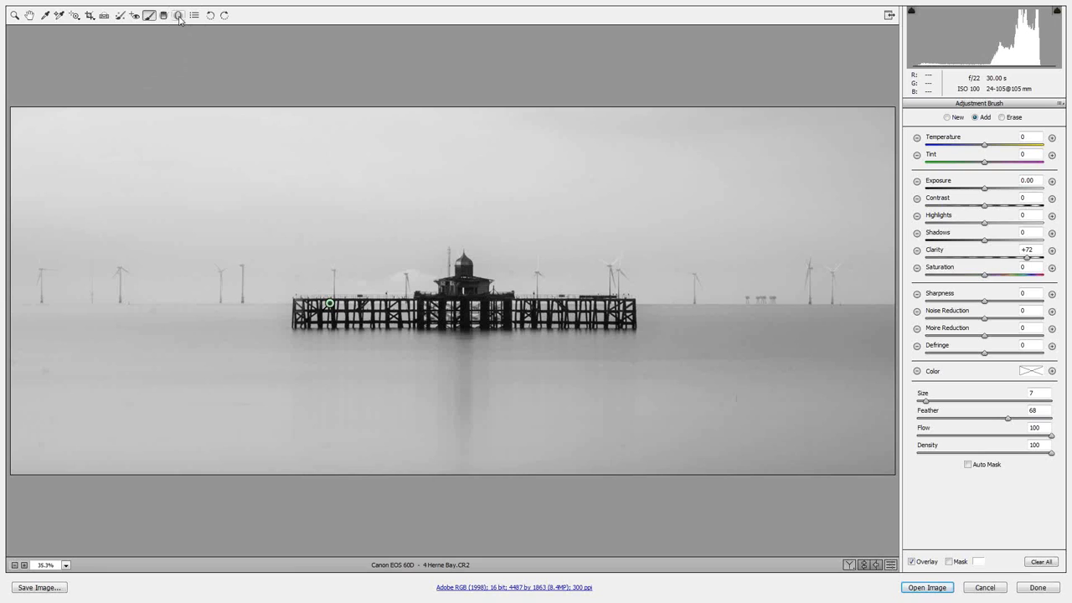
mouse_move(163, 15)
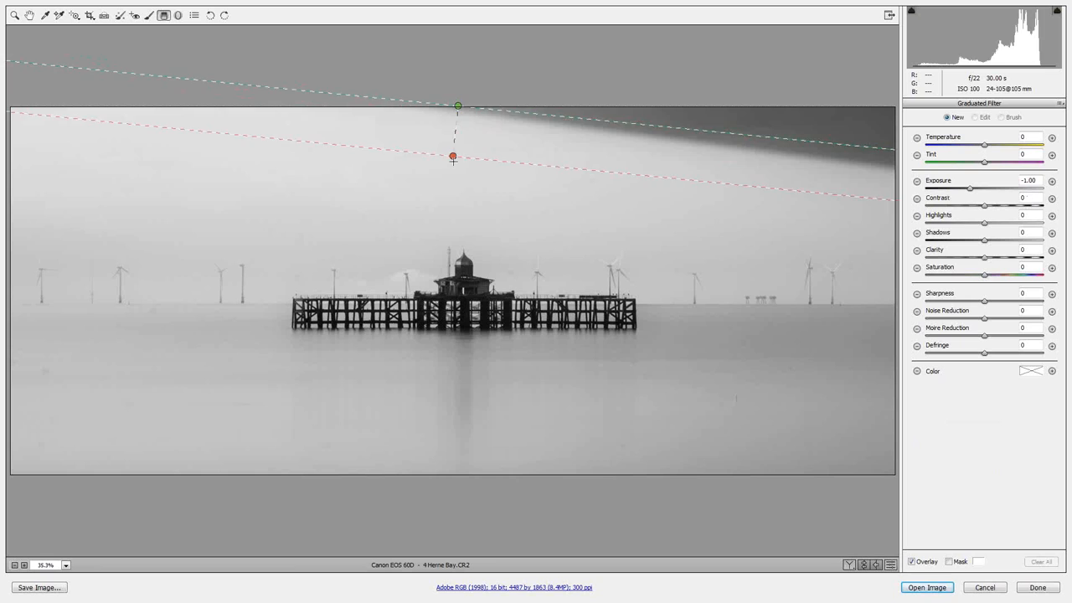
Place a -1.00 exposure graduated filter darkening the top sky, with whites at +58
left_click(911, 104)
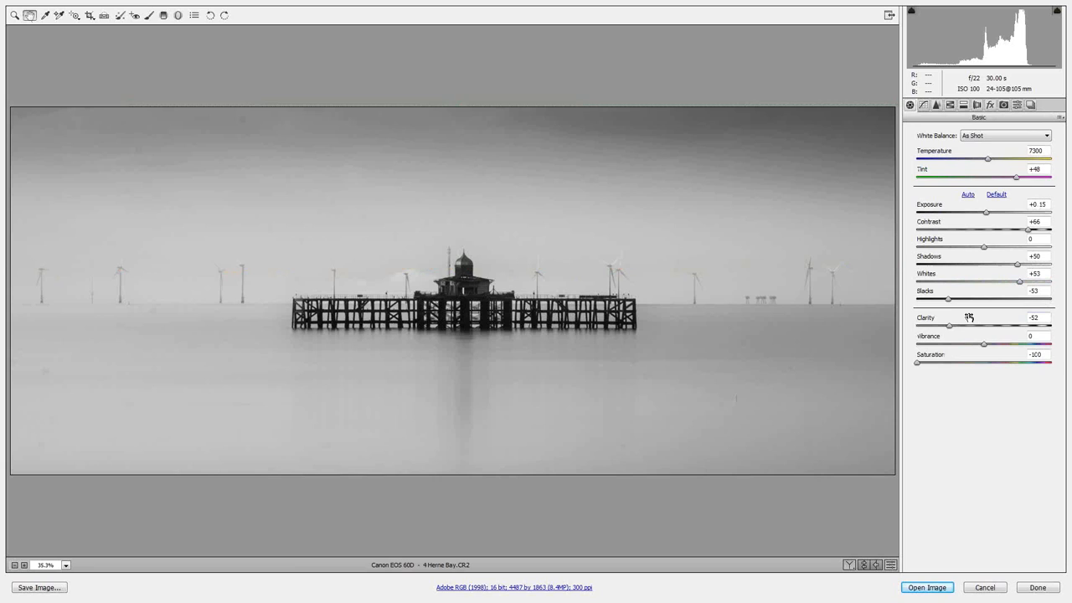
mouse_move(1020, 290)
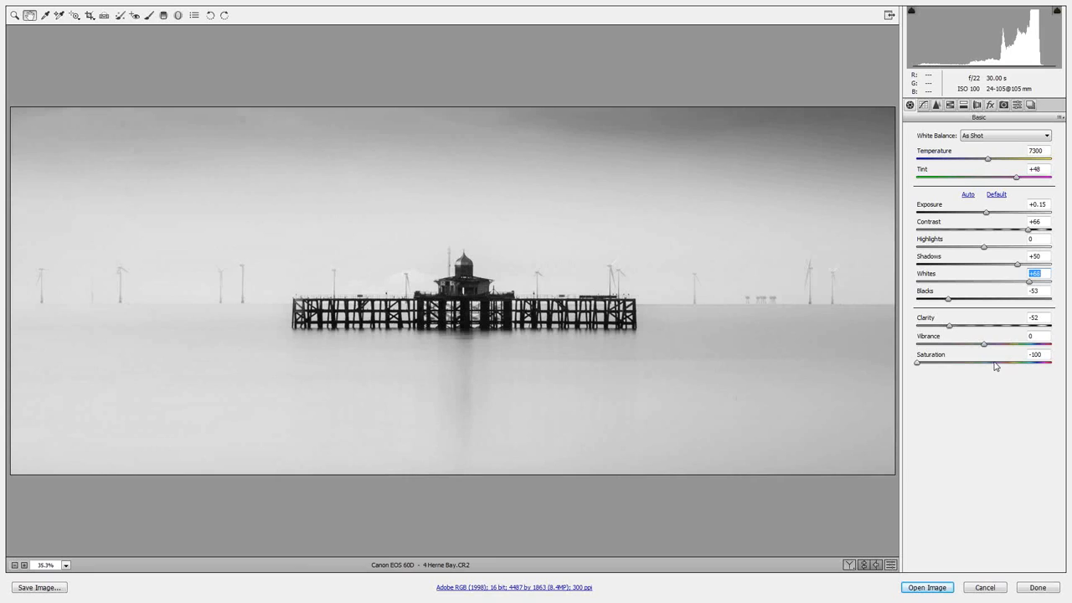
left_click(926, 587)
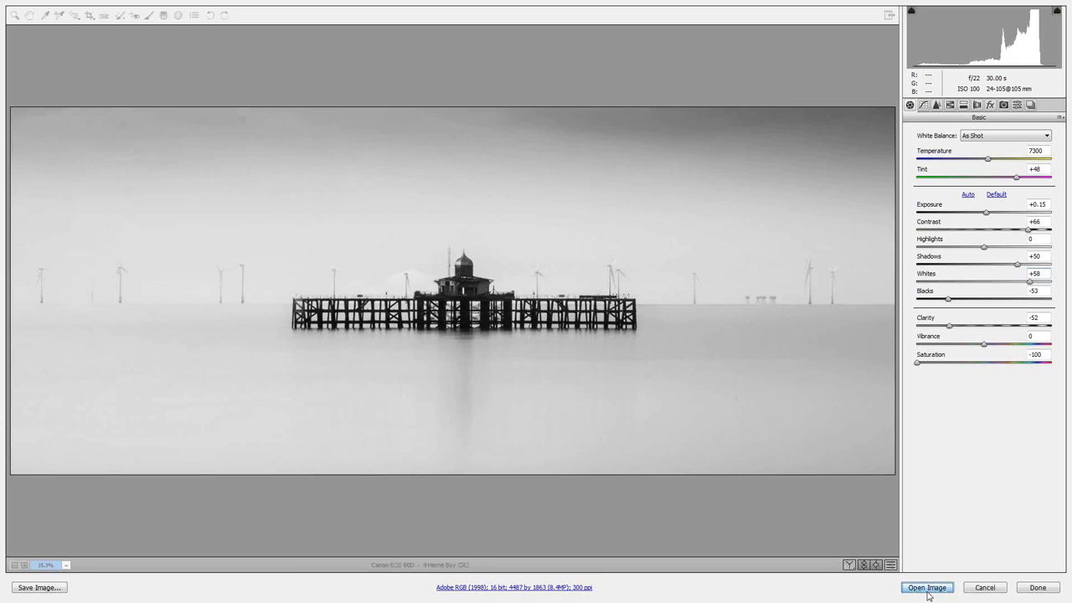
Open the adjusted pier photo in Photoshop and bring up the Actions panel
left_click(926, 587)
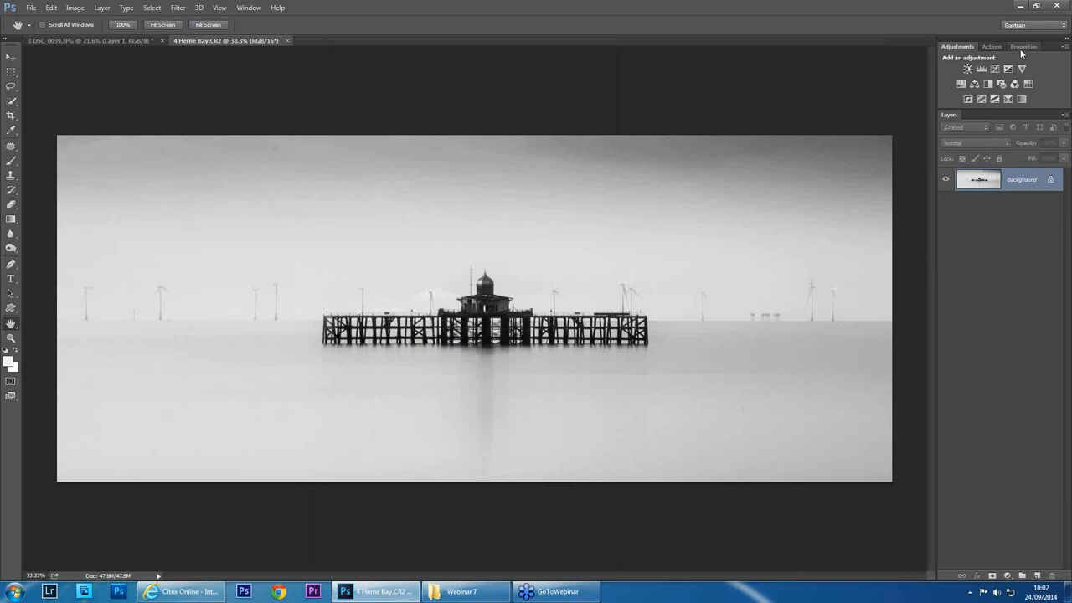
left_click(992, 46)
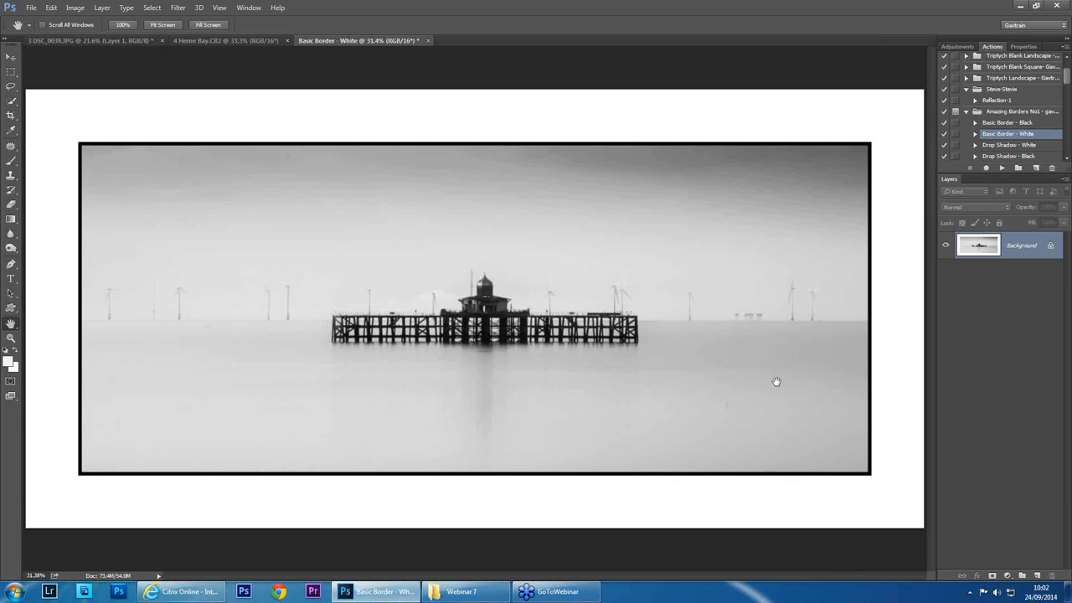
Select the Spot Healing Brush tool on the bordered Herne Bay photo
left_click(12, 145)
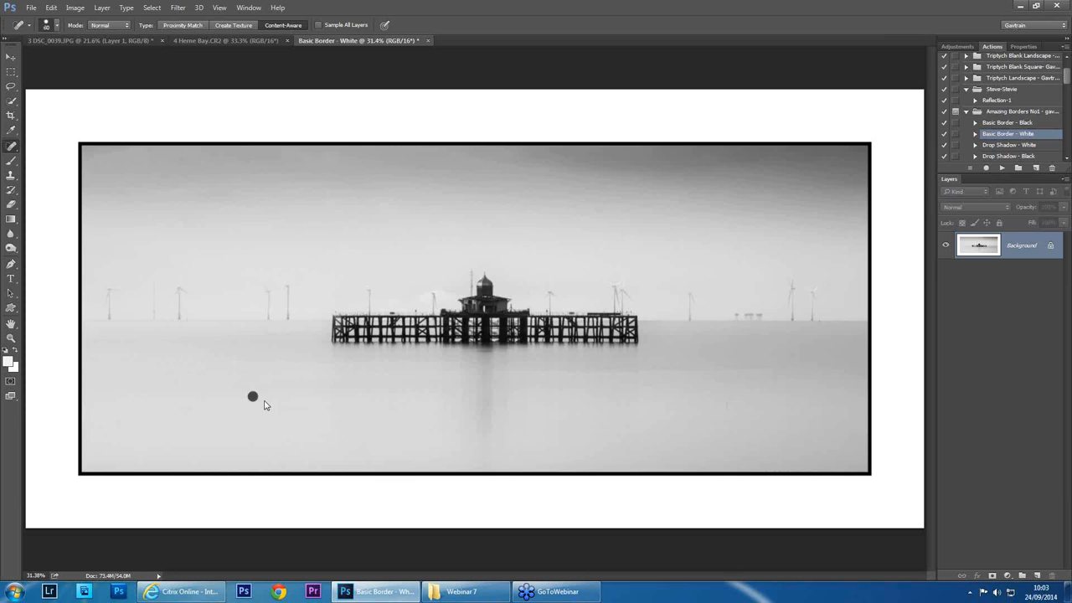
mouse_move(398, 391)
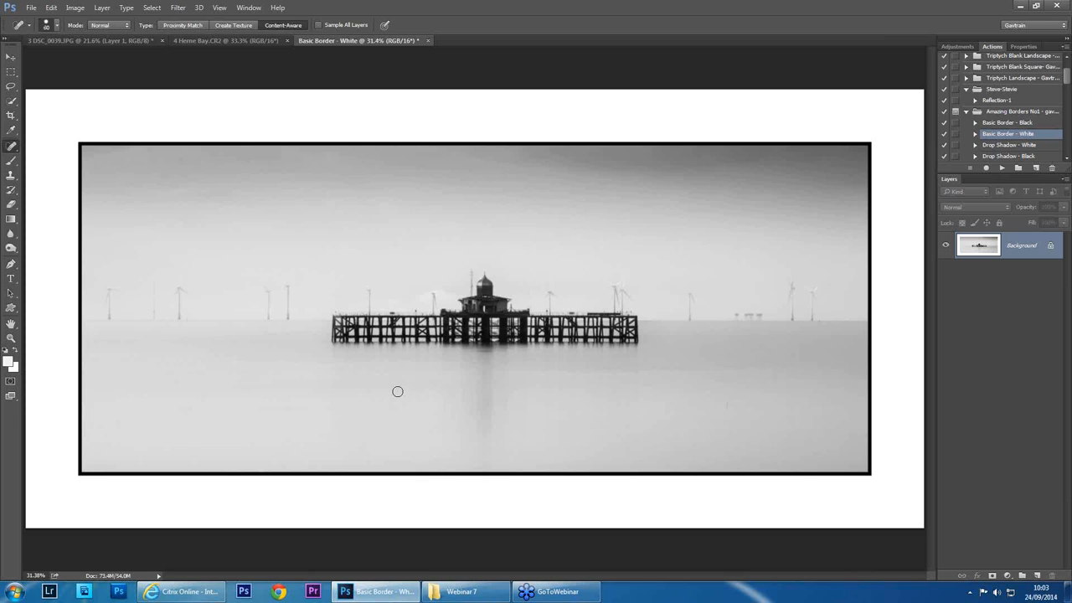
mouse_move(720, 378)
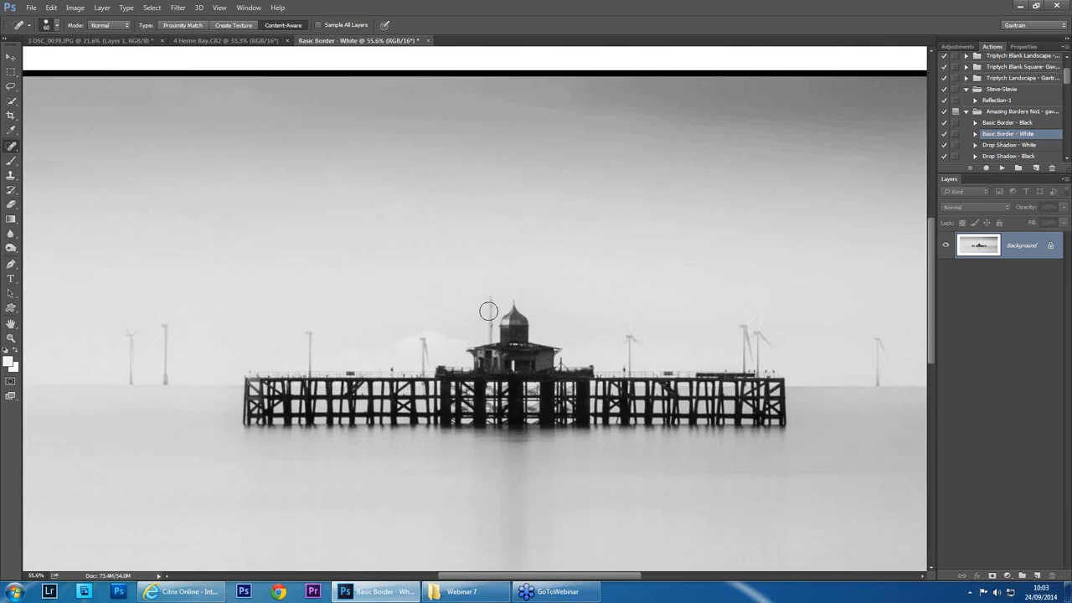
Zoom out and heal a speck in the sky above the pier
scroll("down", 3)
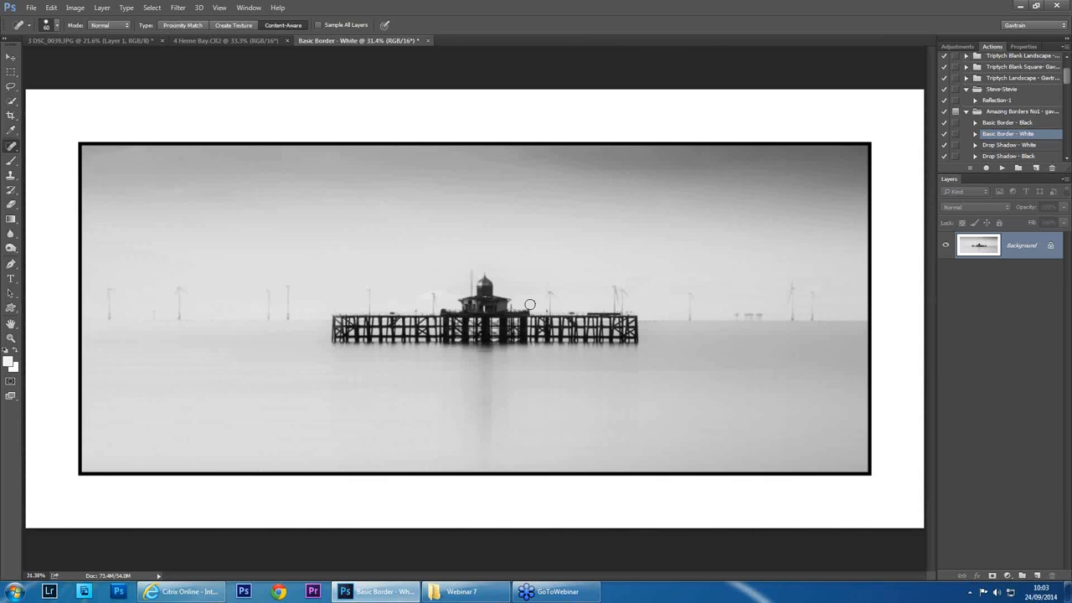
mouse_move(183, 230)
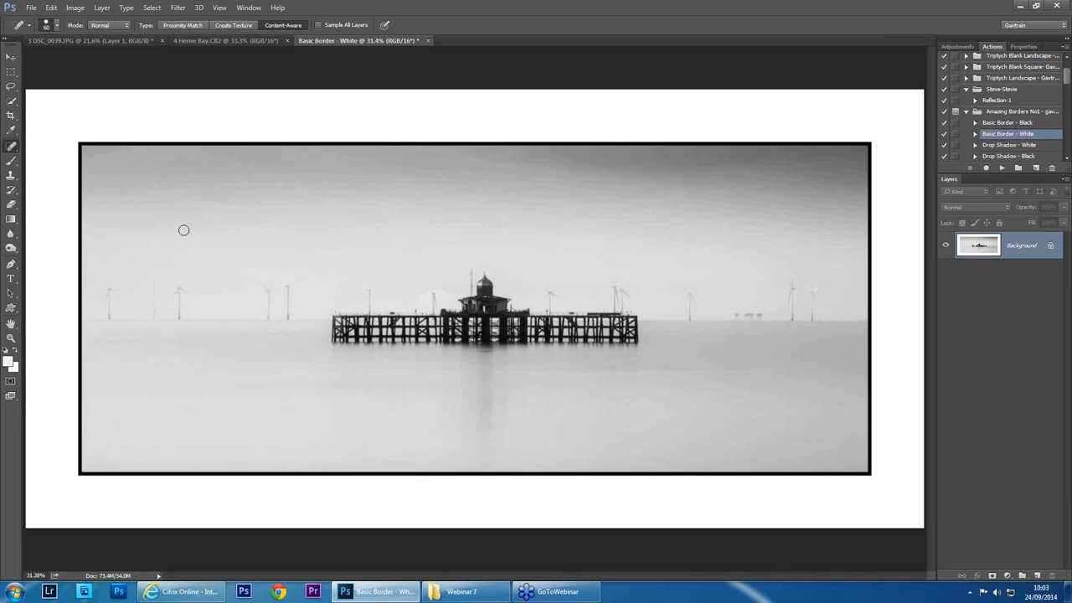
mouse_move(552, 394)
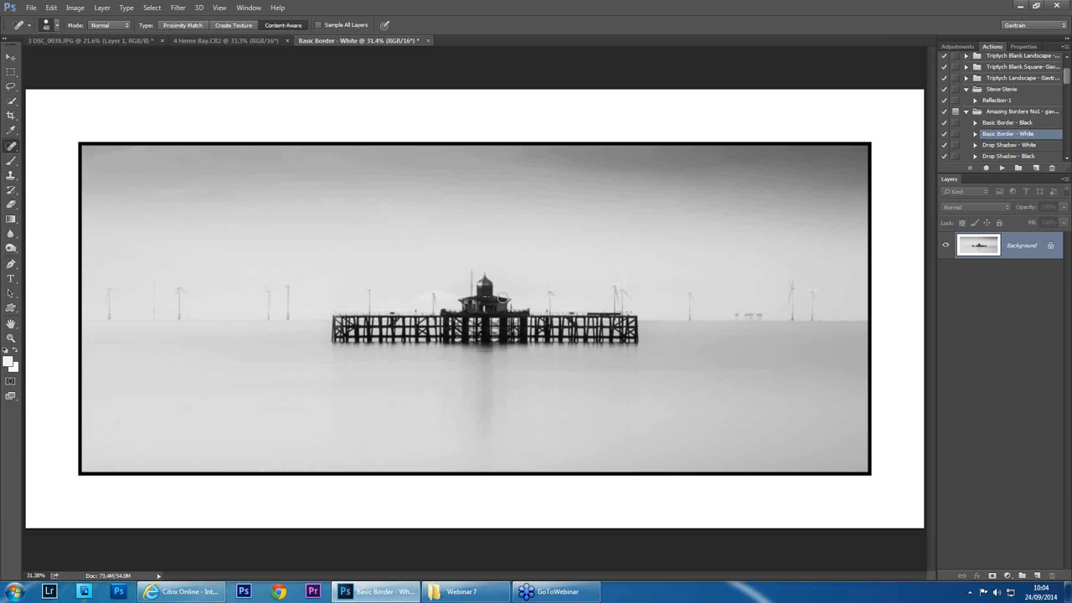
mouse_move(791, 385)
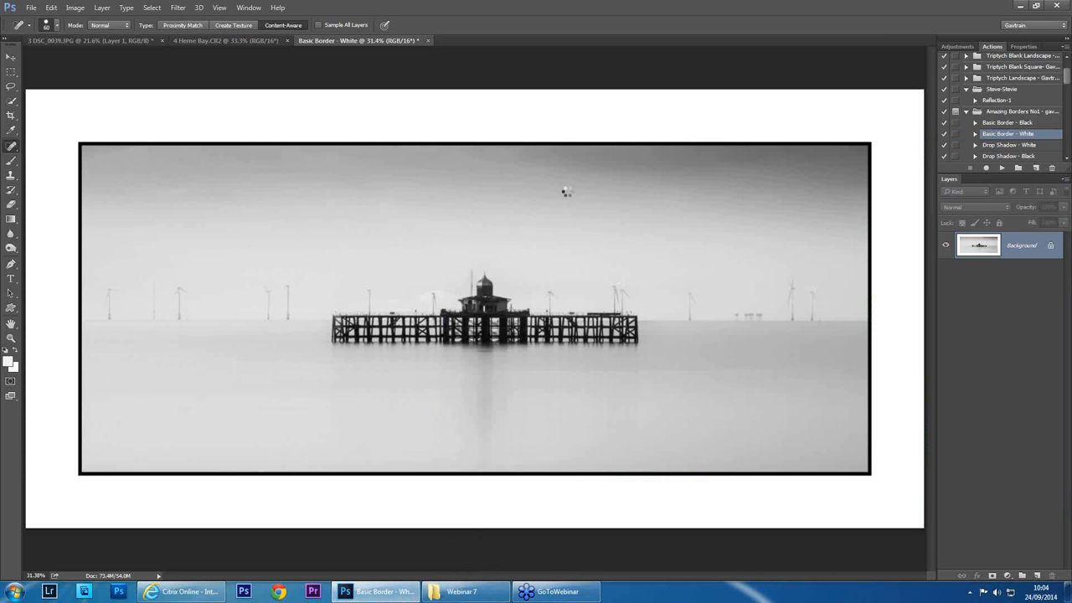
left_click(486, 40)
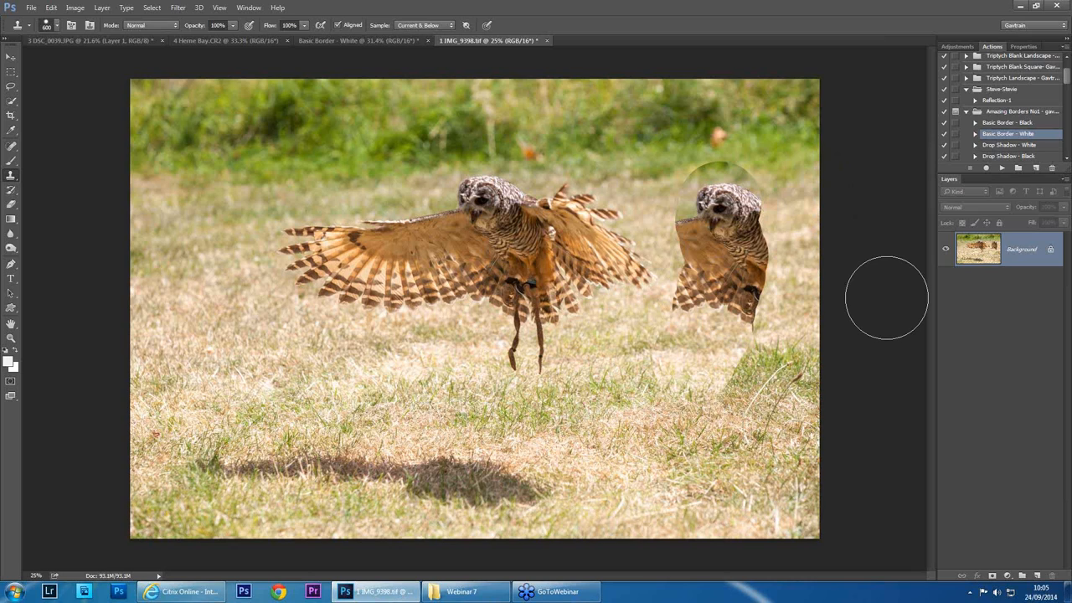
left_click(58, 24)
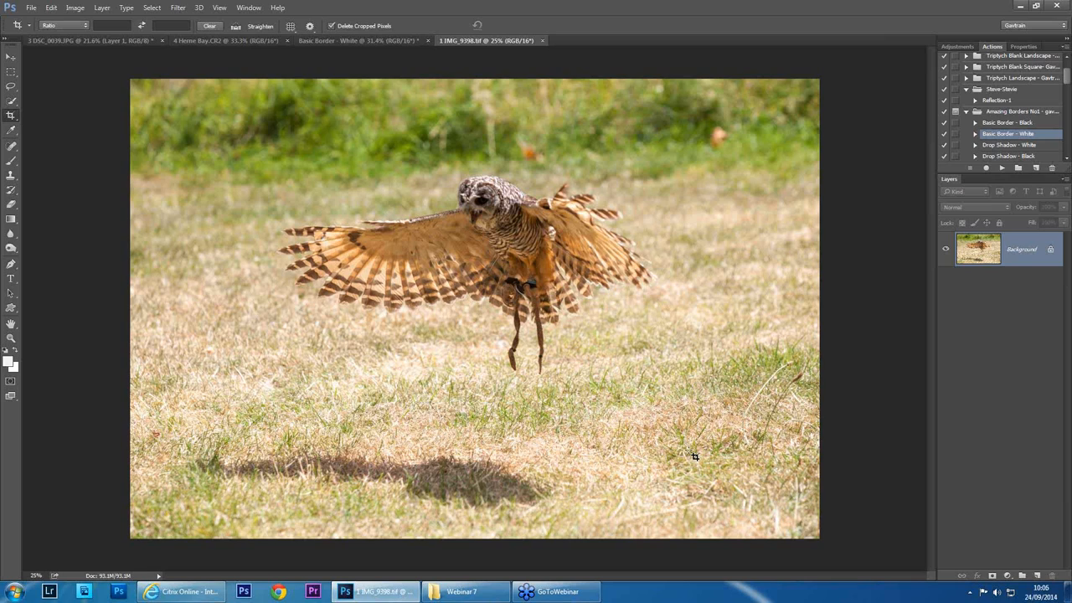
mouse_move(919, 286)
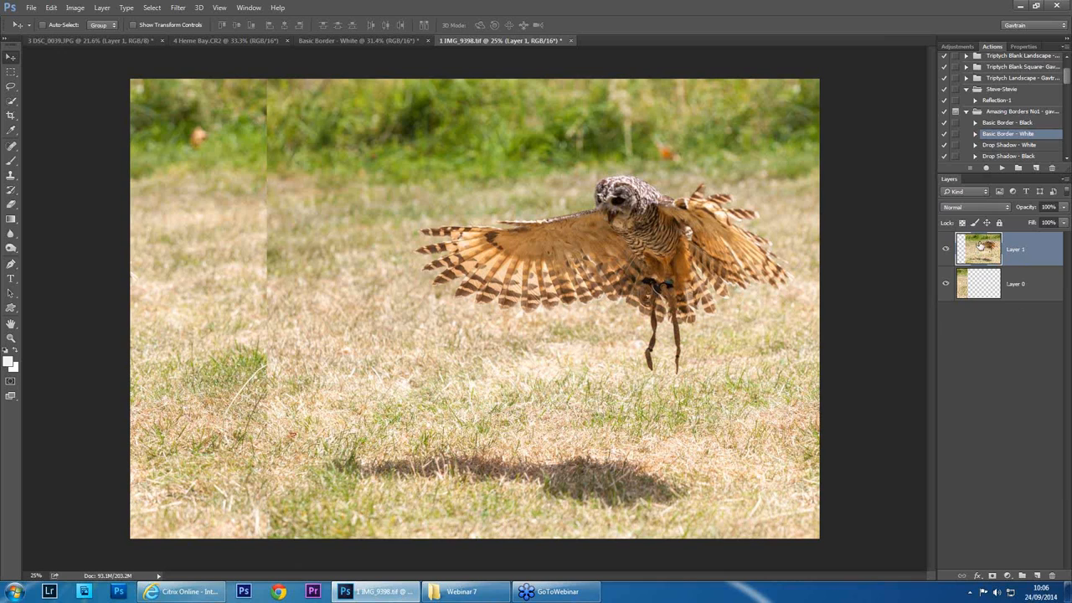
Add a mask to the shifted owl layer and paint out the hard left edge
left_click(946, 249)
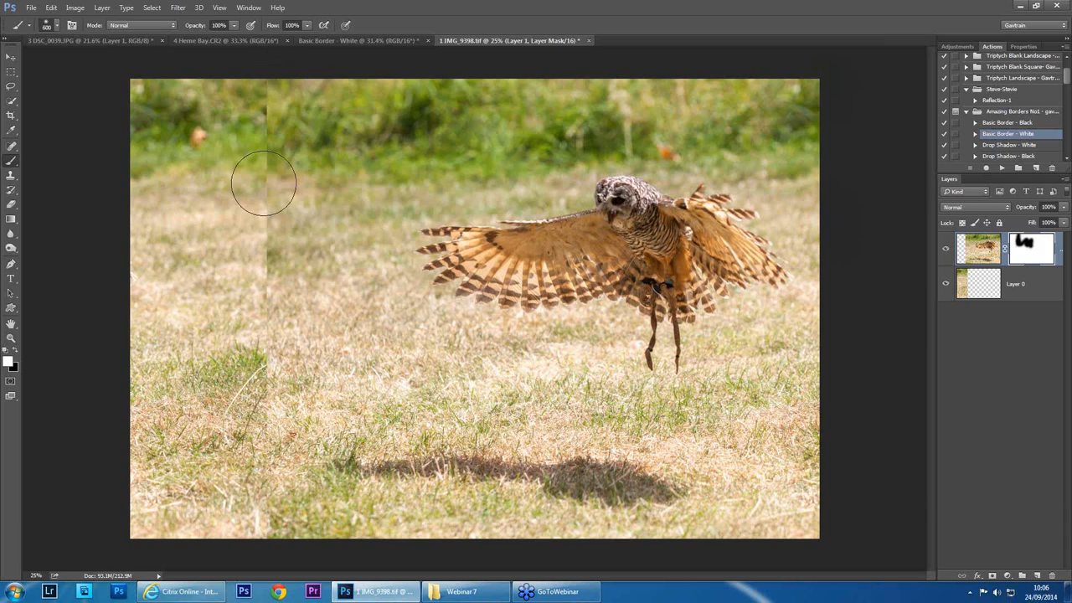
left_click_drag(264, 182, 153, 283)
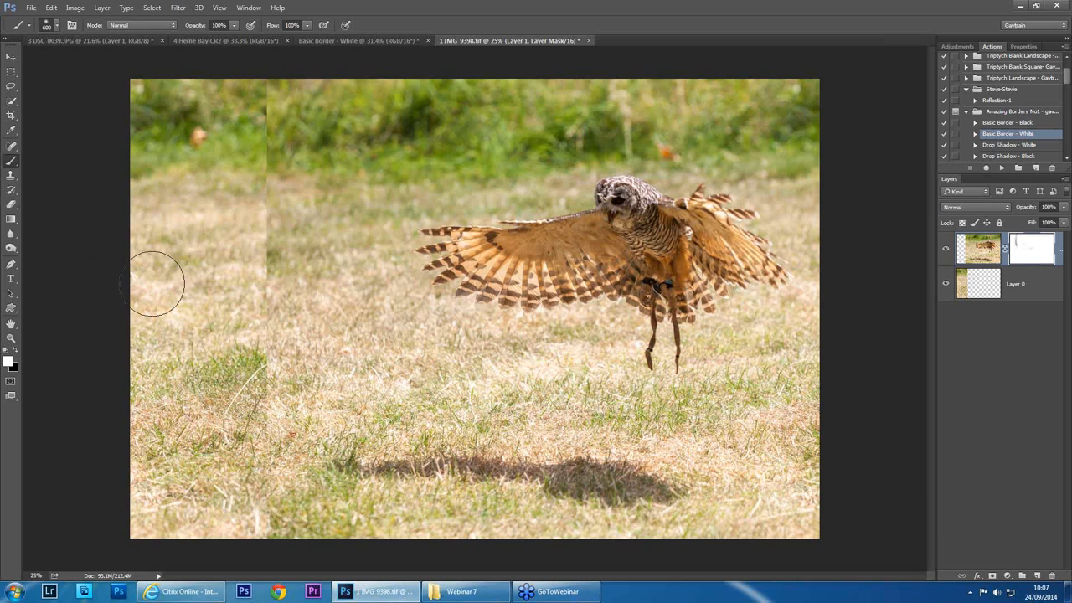